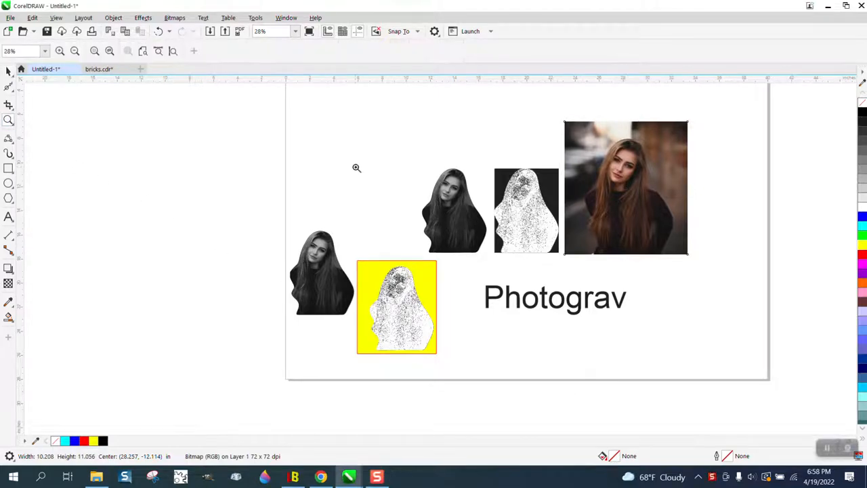
# Zoom into the colour portrait's bottom edge where the tracing will start
pyautogui.scroll(-3)
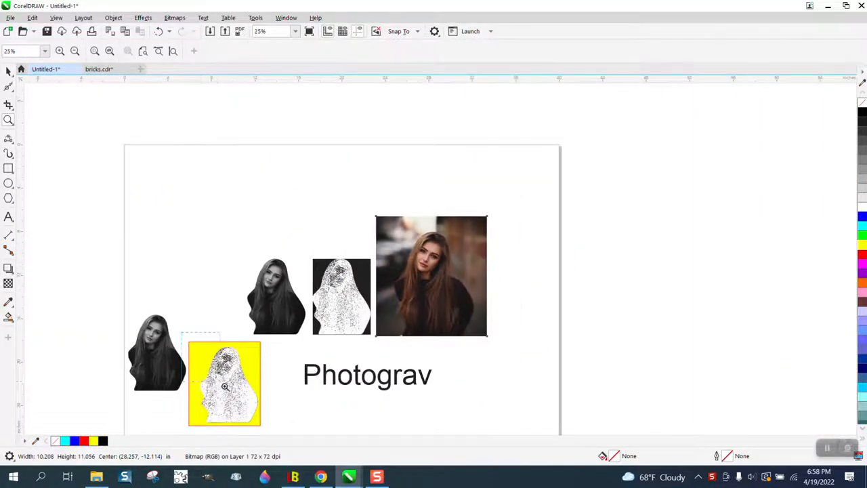
pyautogui.scroll(-3)
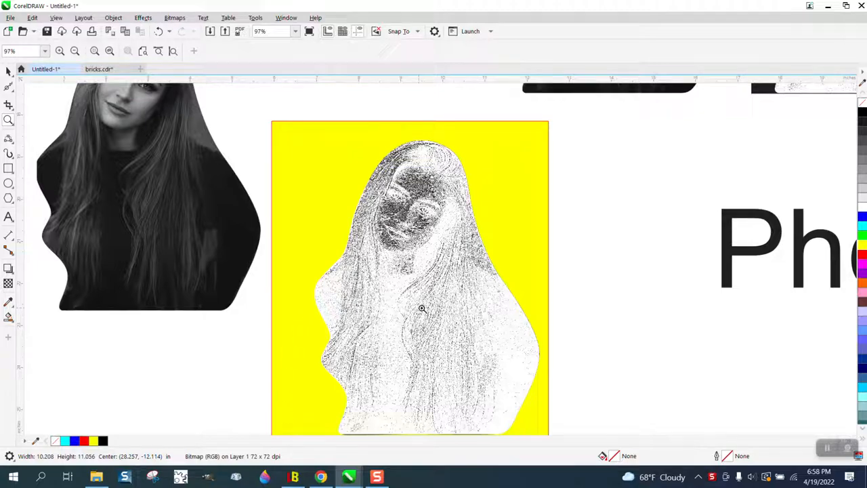
pyautogui.moveTo(412, 276)
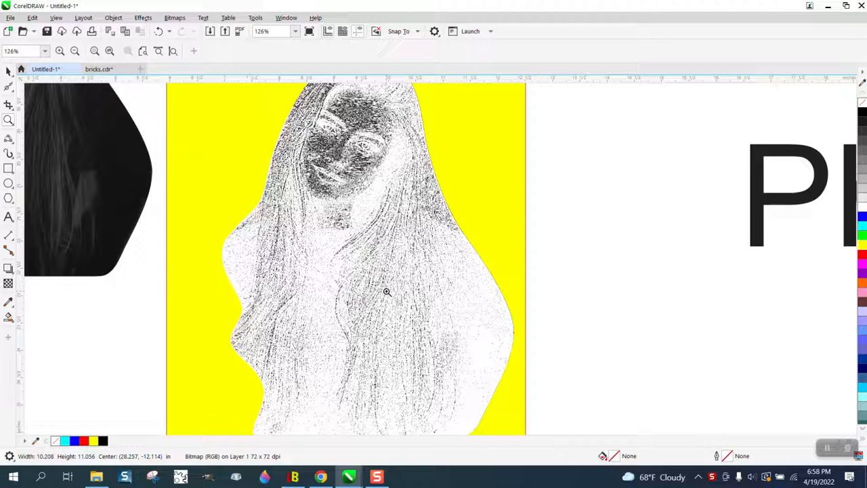
pyautogui.scroll(-3)
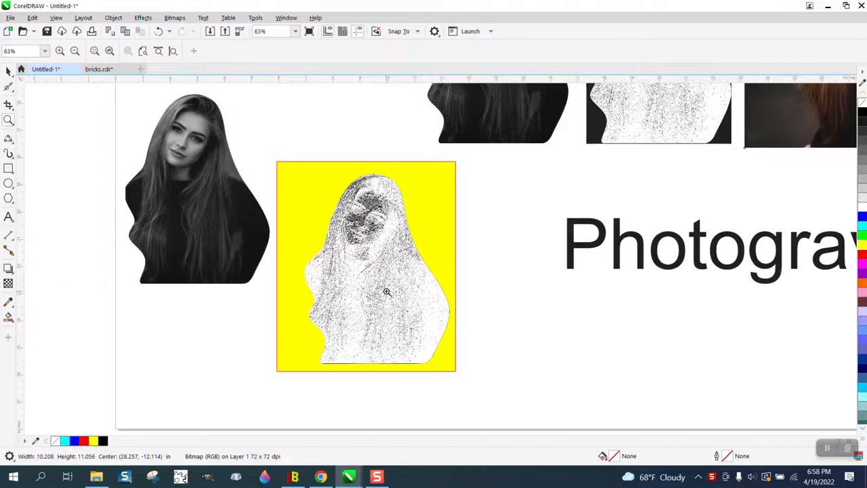
pyautogui.scroll(-3)
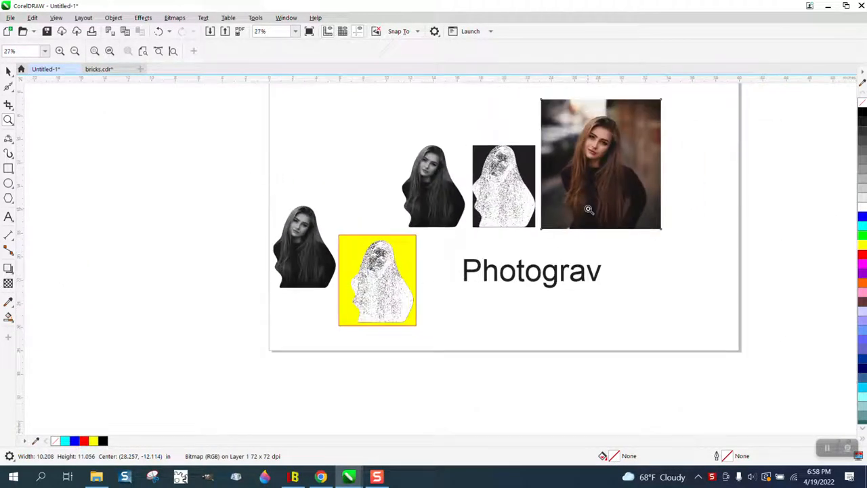
pyautogui.moveTo(464, 255)
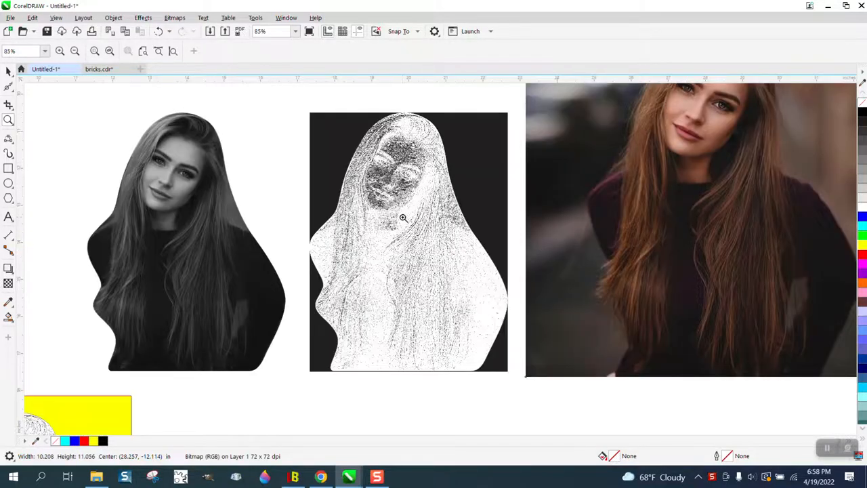
pyautogui.moveTo(479, 174)
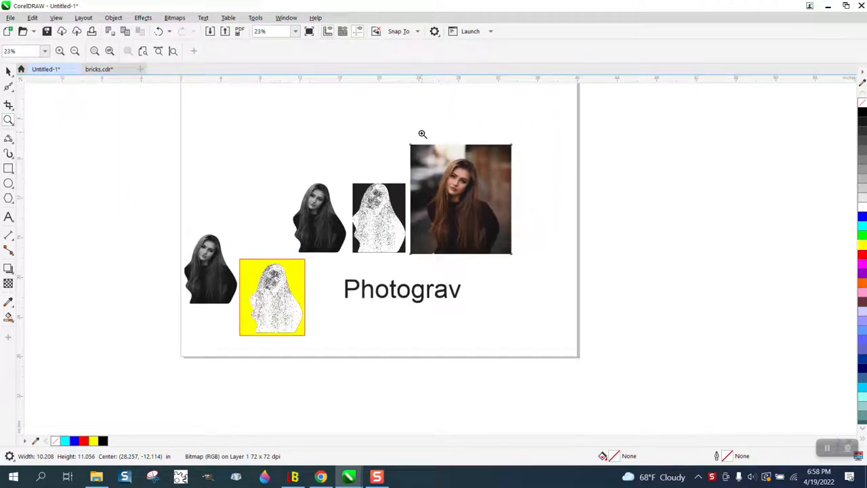
pyautogui.click(423, 134)
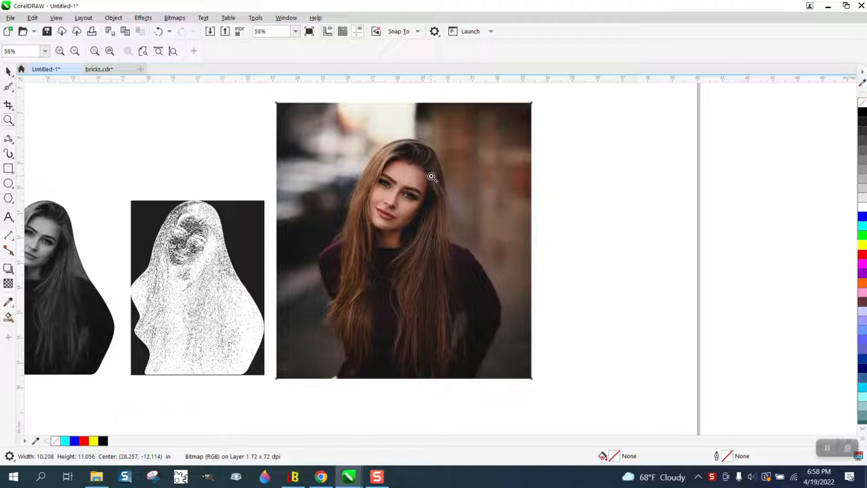
pyautogui.moveTo(447, 189)
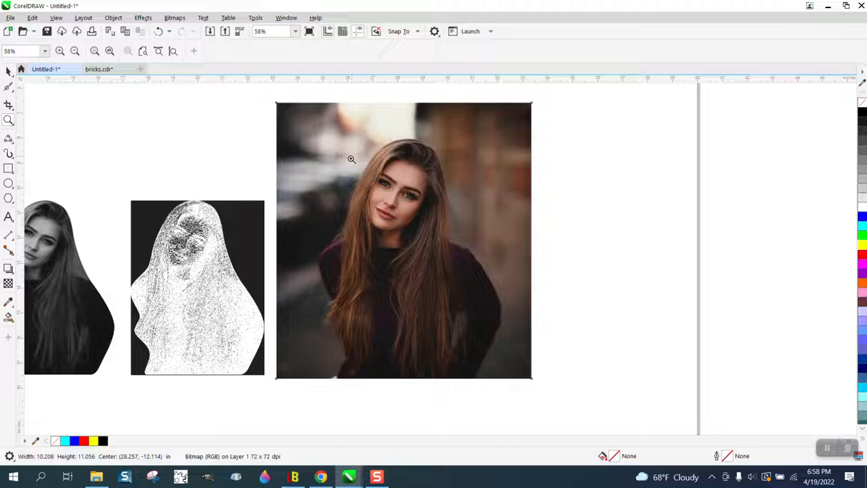
pyautogui.moveTo(355, 230)
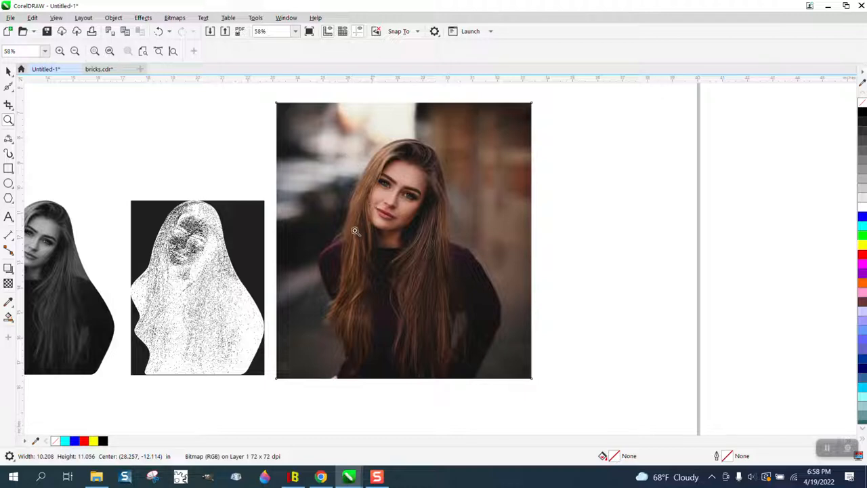
pyautogui.moveTo(361, 198)
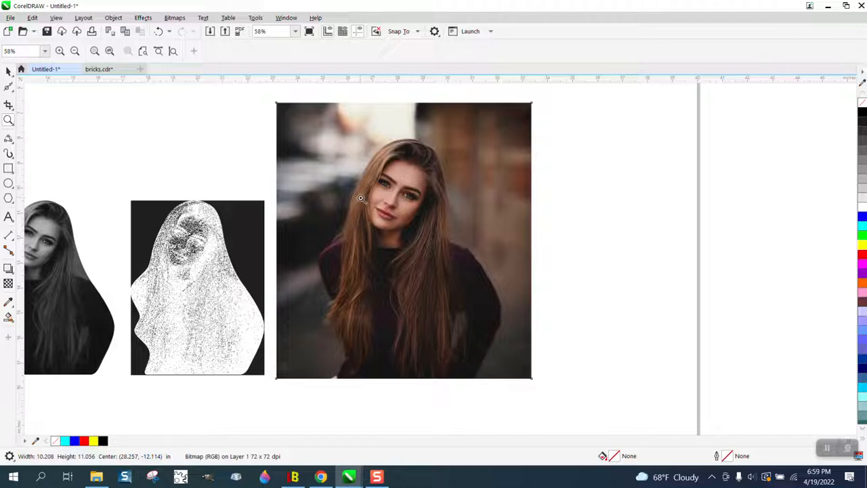
pyautogui.moveTo(192, 134)
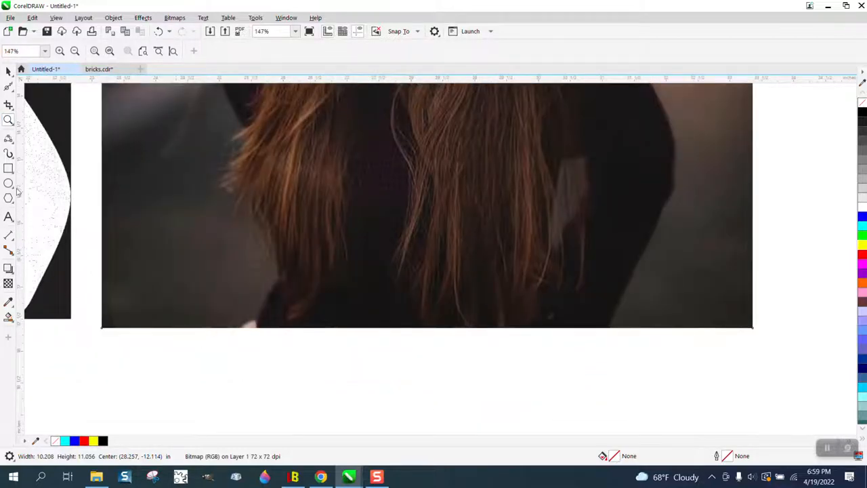
# Switch to the 3-Point Curve tool and begin the outline from the bottom of the hair up its left edge
pyautogui.click(9, 138)
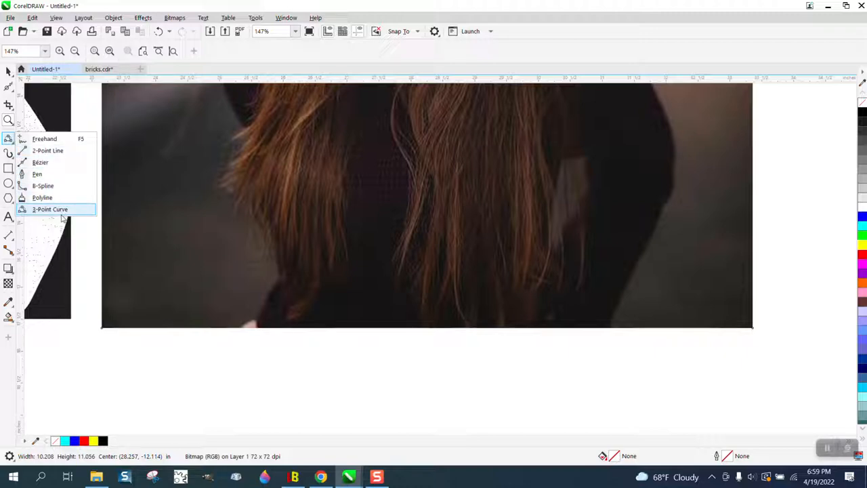
pyautogui.click(50, 209)
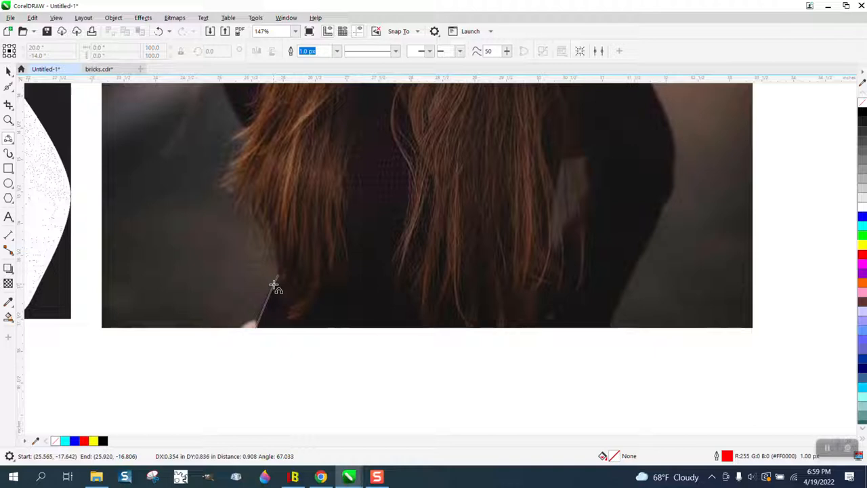
pyautogui.click(276, 285)
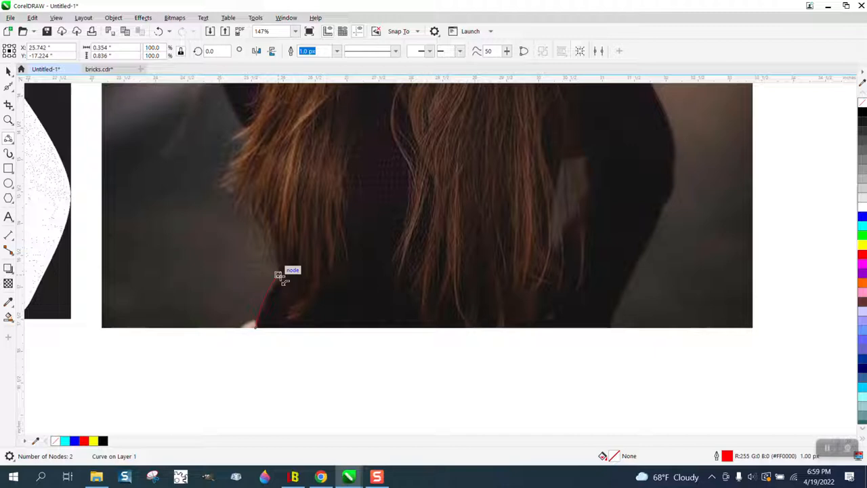
pyautogui.moveTo(278, 274); pyautogui.dragTo(249, 178)
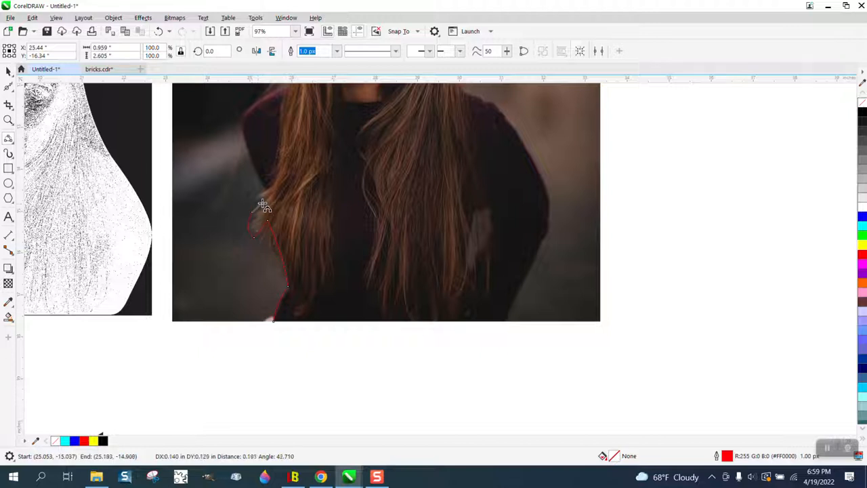
pyautogui.moveTo(269, 198)
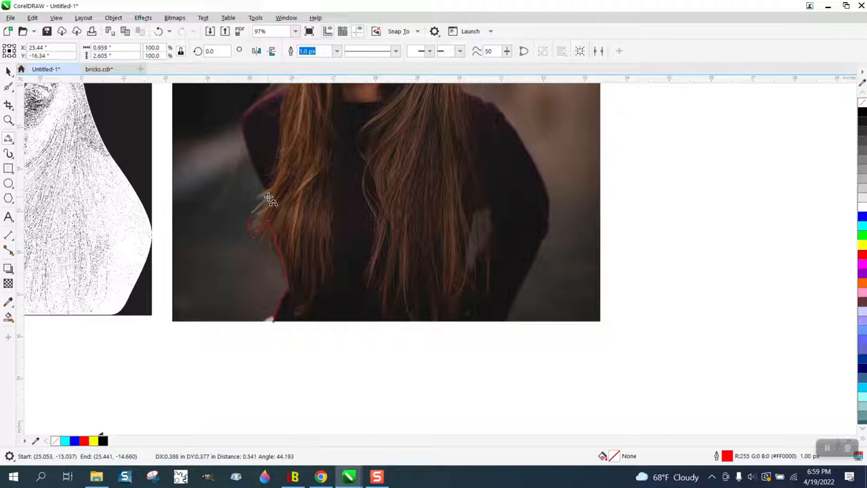
pyautogui.moveTo(268, 198); pyautogui.dragTo(242, 129)
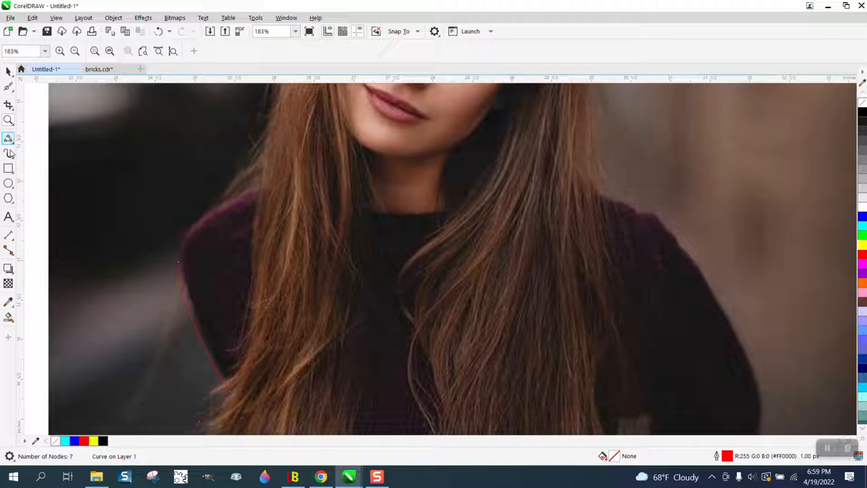
# Continue the outline up the side of the head, over the top of the hair and down the right side
pyautogui.click(8, 139)
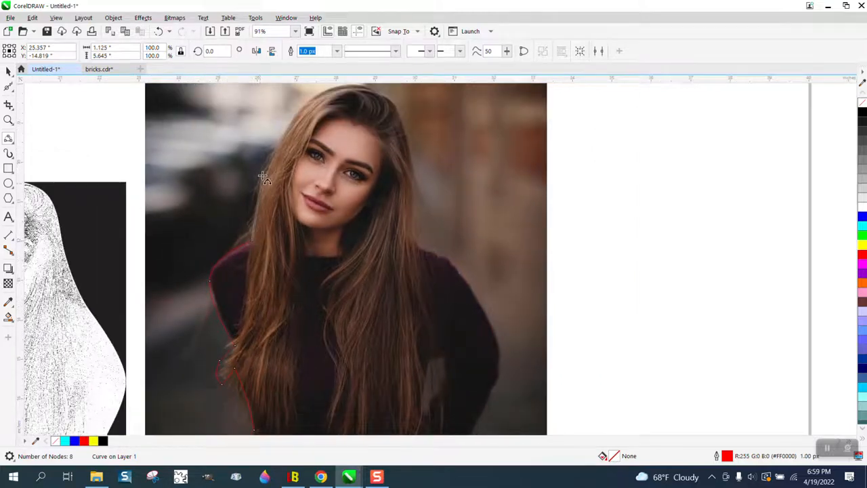
pyautogui.moveTo(263, 178); pyautogui.dragTo(269, 169)
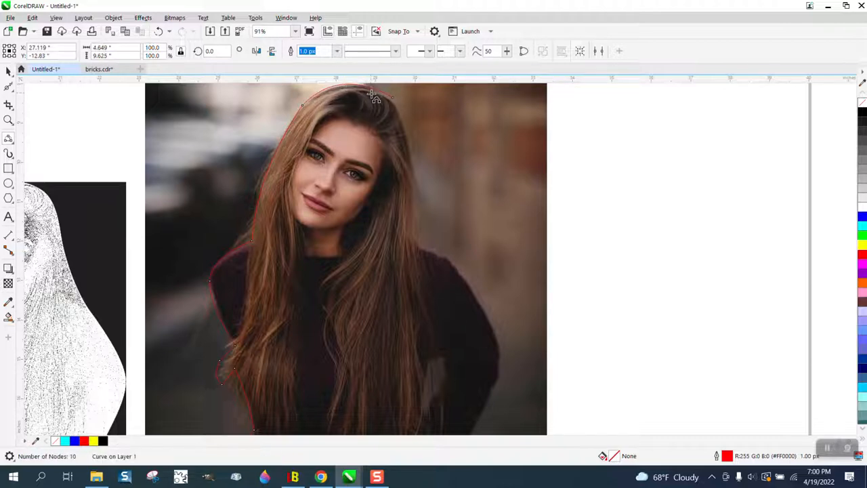
pyautogui.moveTo(377, 95); pyautogui.dragTo(420, 190)
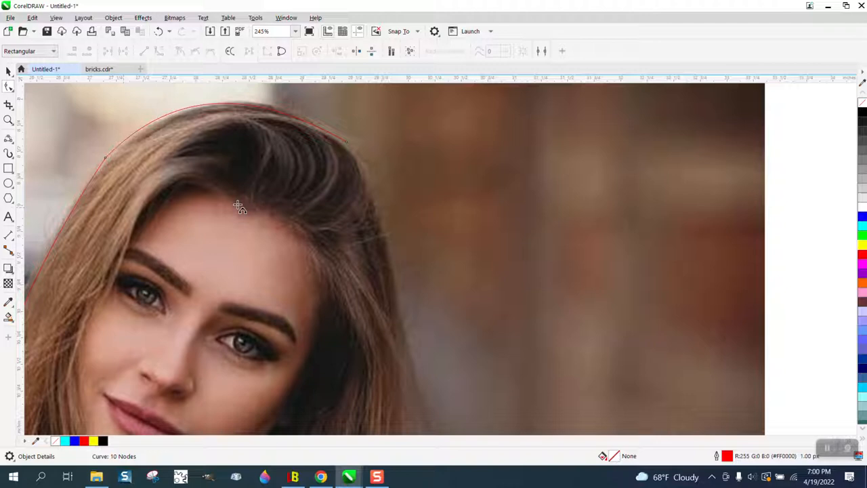
pyautogui.moveTo(345, 142); pyautogui.dragTo(413, 332)
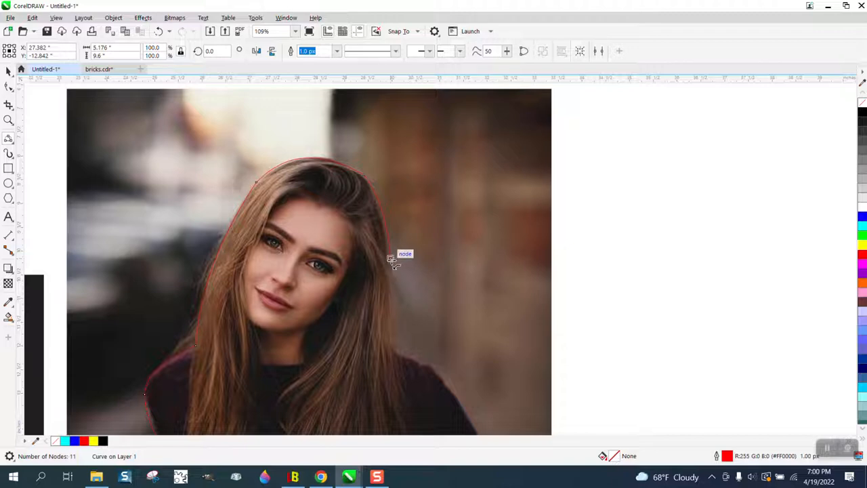
pyautogui.moveTo(391, 261); pyautogui.dragTo(401, 309)
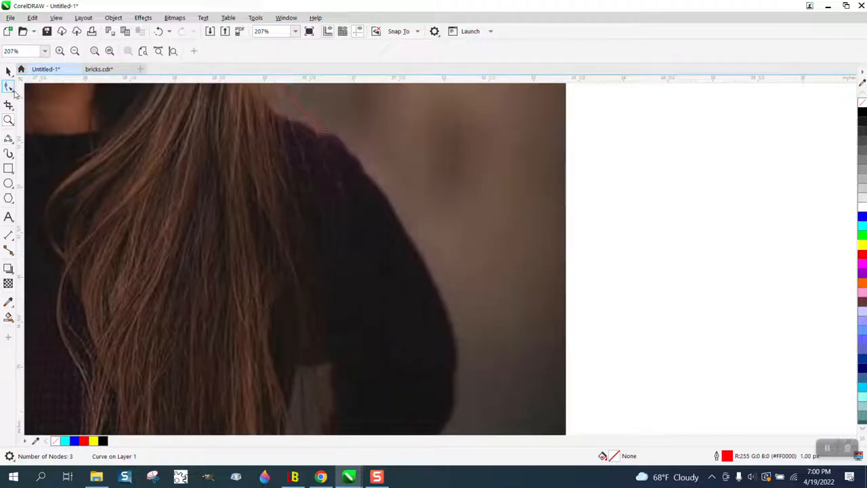
# Trace down the right shoulder to the photo's bottom edge and close the silhouette curve
pyautogui.click(9, 138)
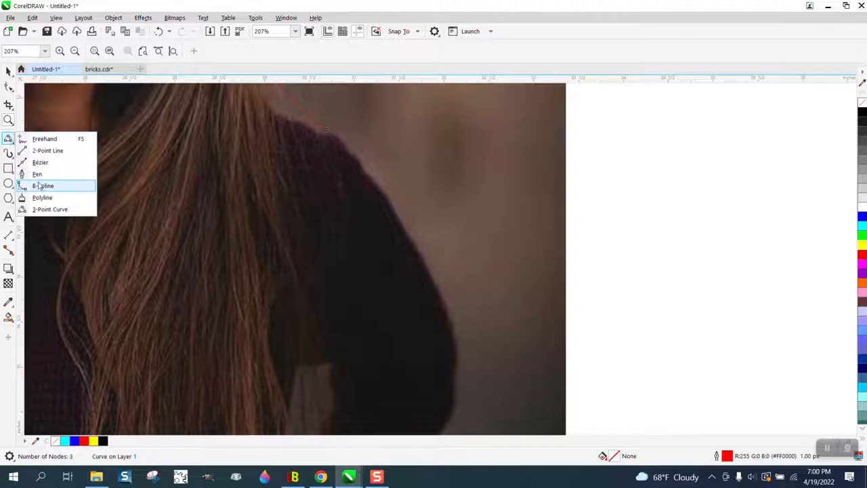
pyautogui.click(44, 186)
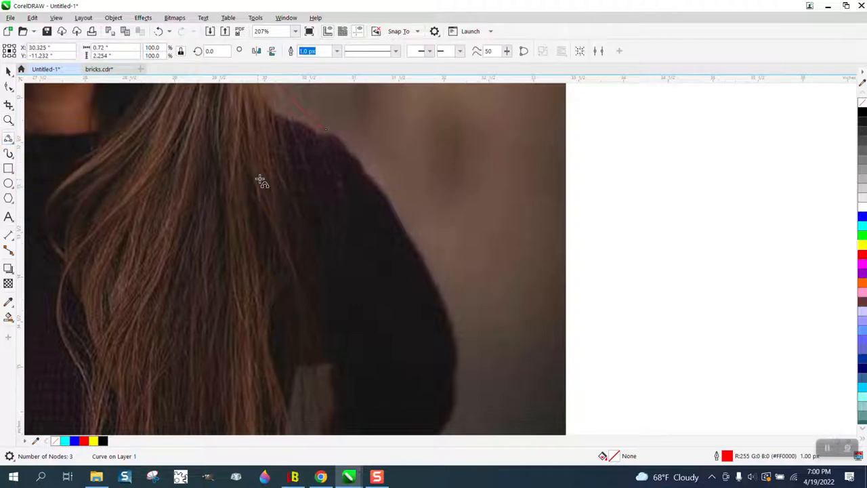
pyautogui.moveTo(326, 128); pyautogui.dragTo(459, 359)
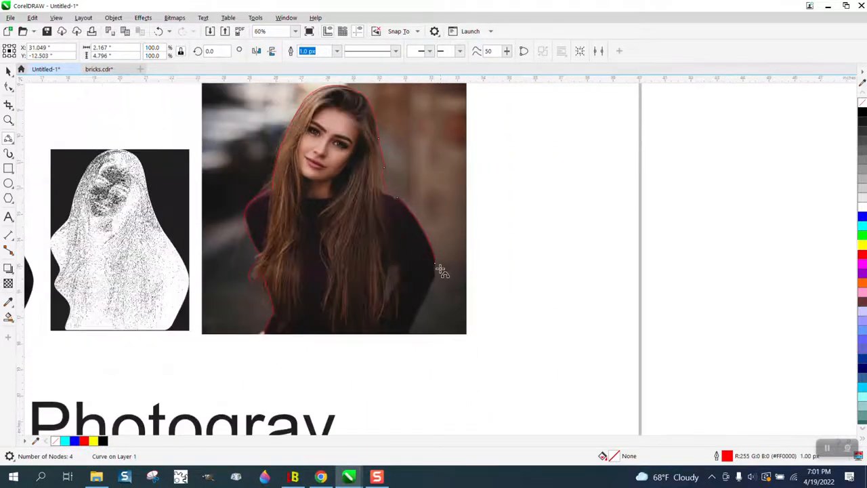
pyautogui.moveTo(433, 264); pyautogui.dragTo(409, 336)
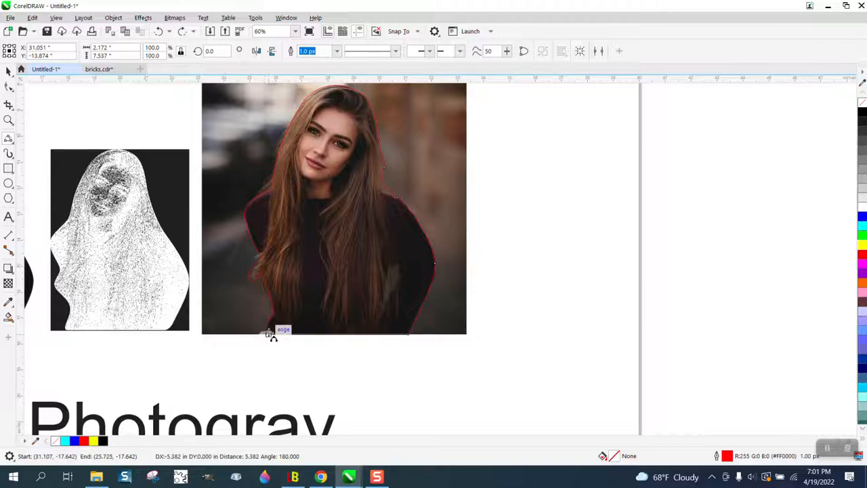
pyautogui.click(8, 119)
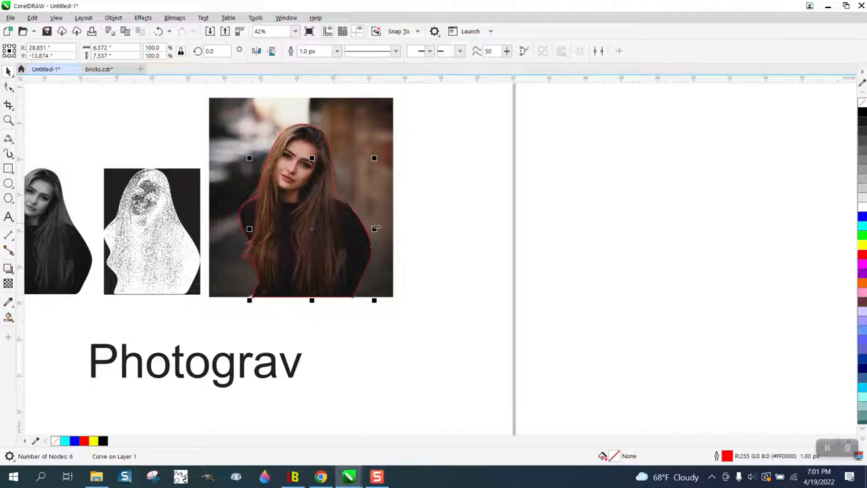
pyautogui.moveTo(371, 168)
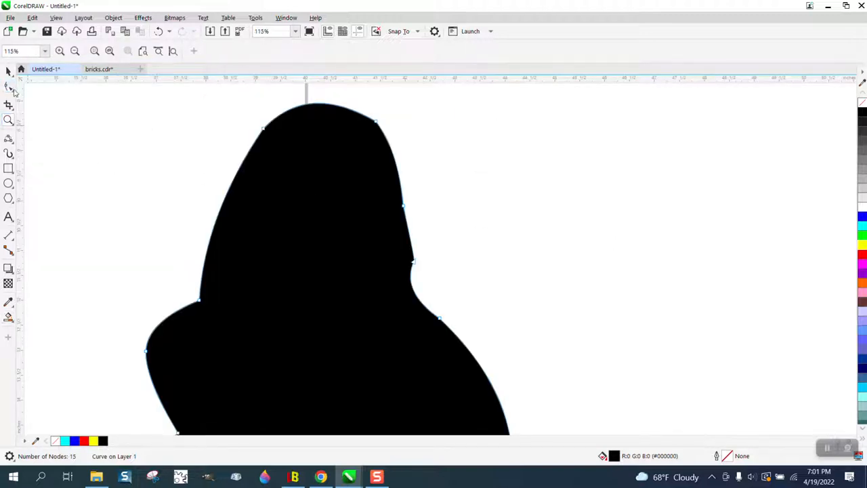
# Brush the Smooth tool along the silhouette's lower edge to soften its jagged outline
pyautogui.click(8, 87)
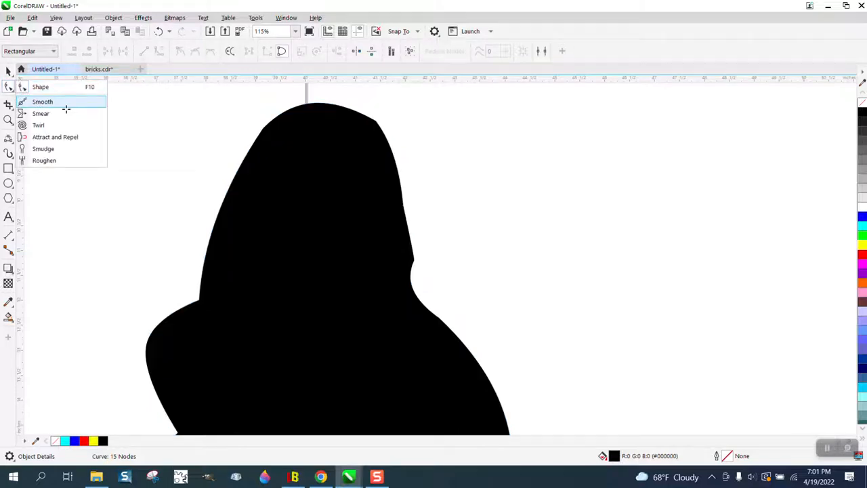
pyautogui.click(42, 102)
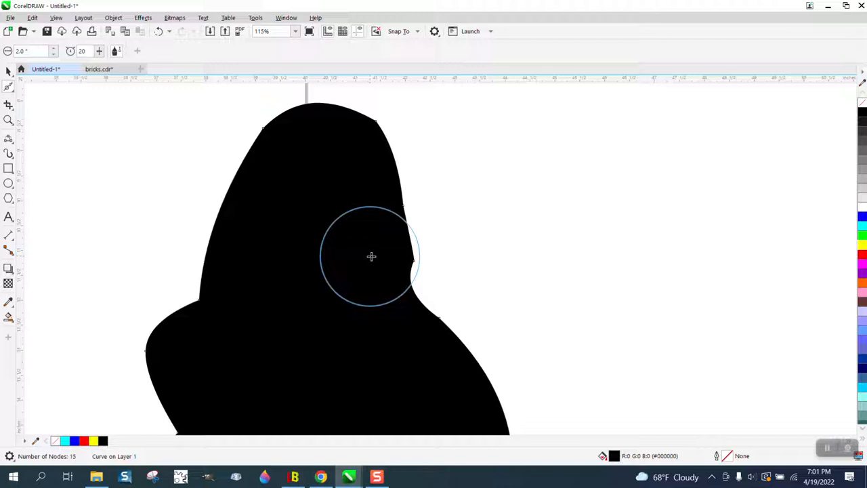
pyautogui.moveTo(390, 109)
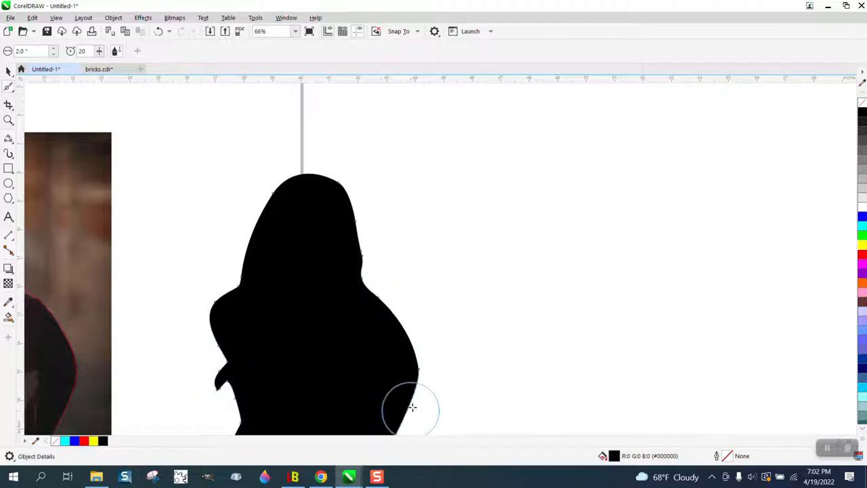
pyautogui.click(412, 407)
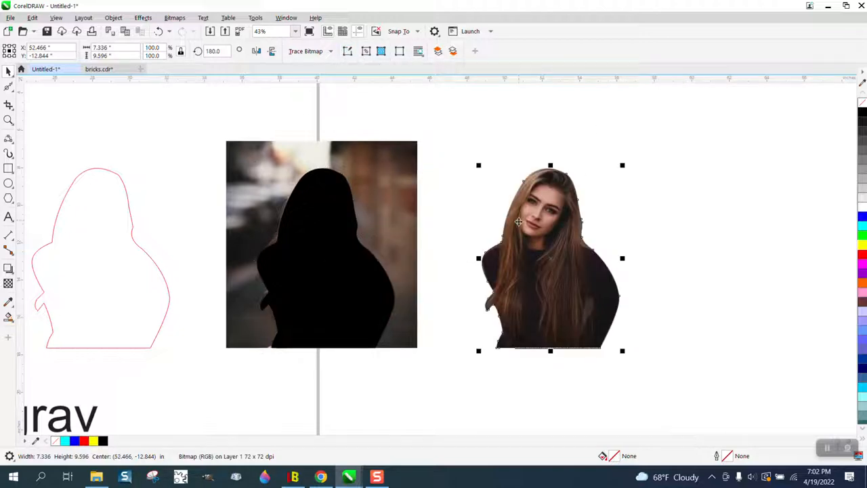
pyautogui.moveTo(71, 171)
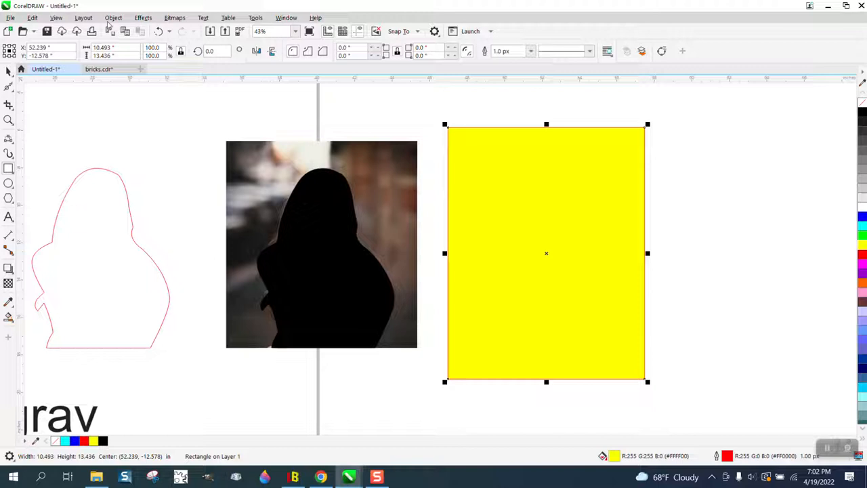
# Send the yellow rectangle behind the woman cutout, then pick the smoothing brush again
pyautogui.click(114, 17)
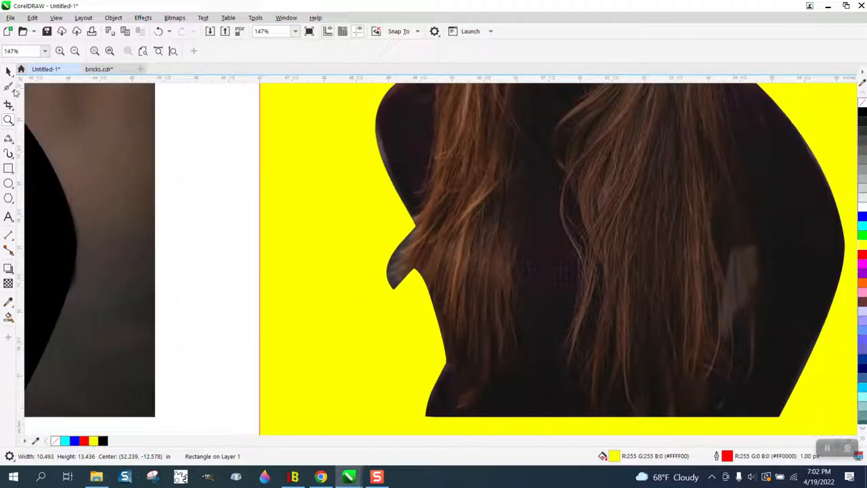
pyautogui.click(8, 87)
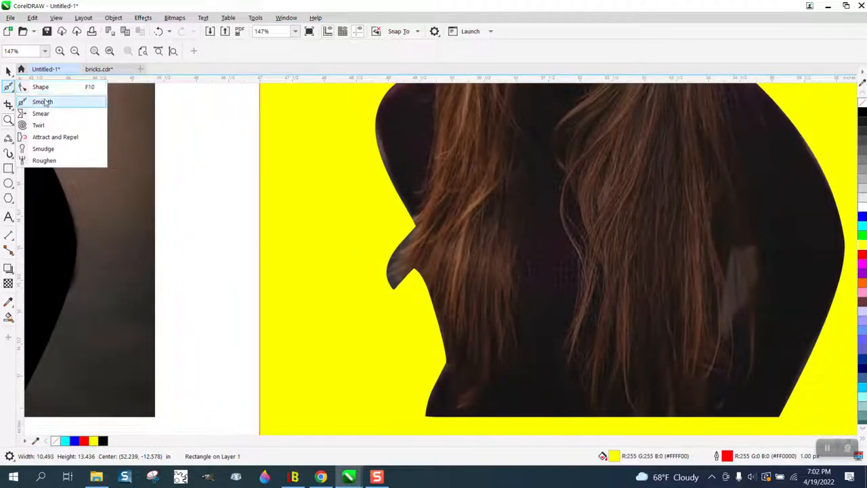
pyautogui.click(41, 114)
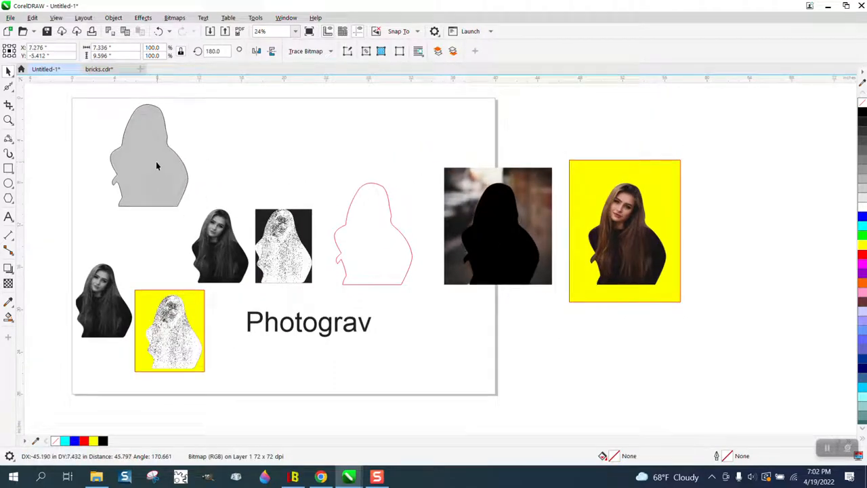
# Copy the woman cutout and paste it into a new blank document
pyautogui.rightClick(149, 156)
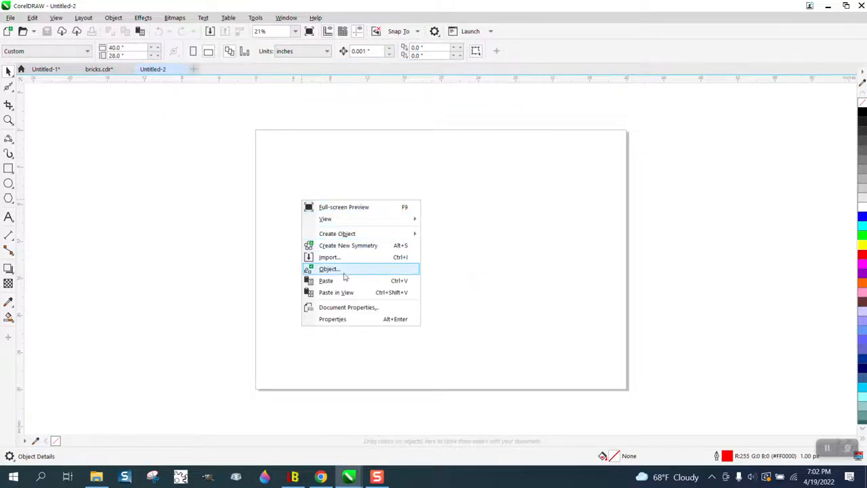
pyautogui.click(325, 280)
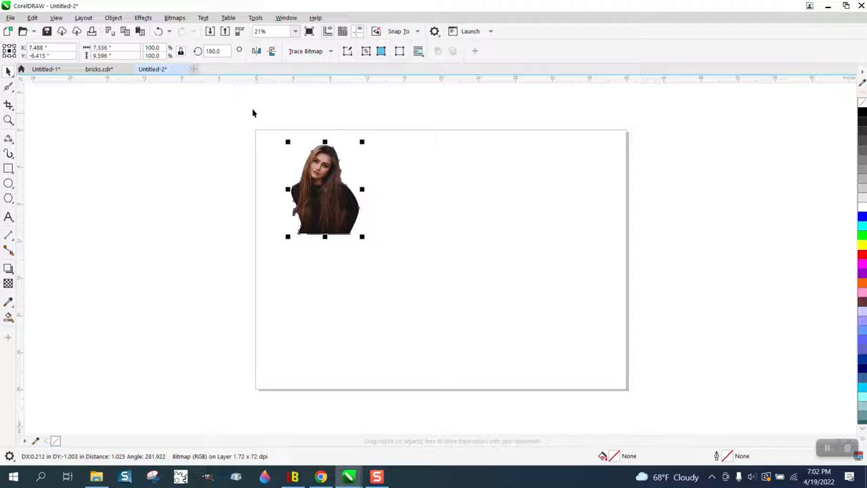
pyautogui.click(174, 16)
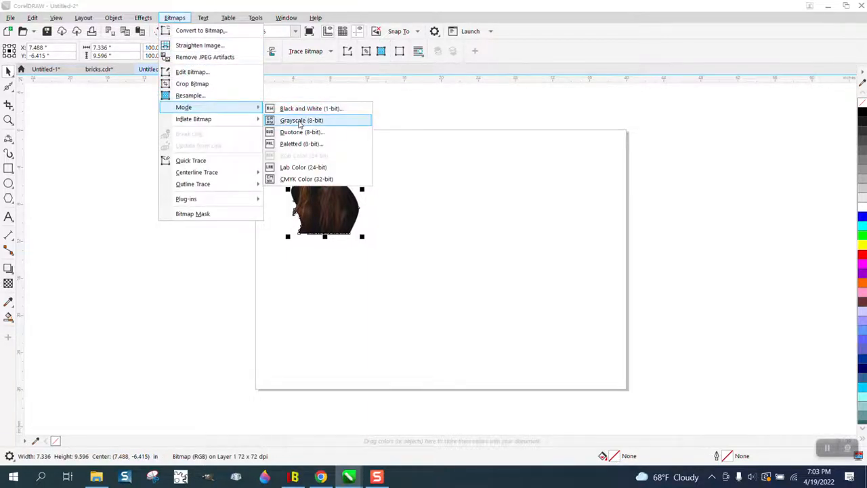
# Convert the cutout to 8-bit grayscale and export it as a JPEG image
pyautogui.click(301, 119)
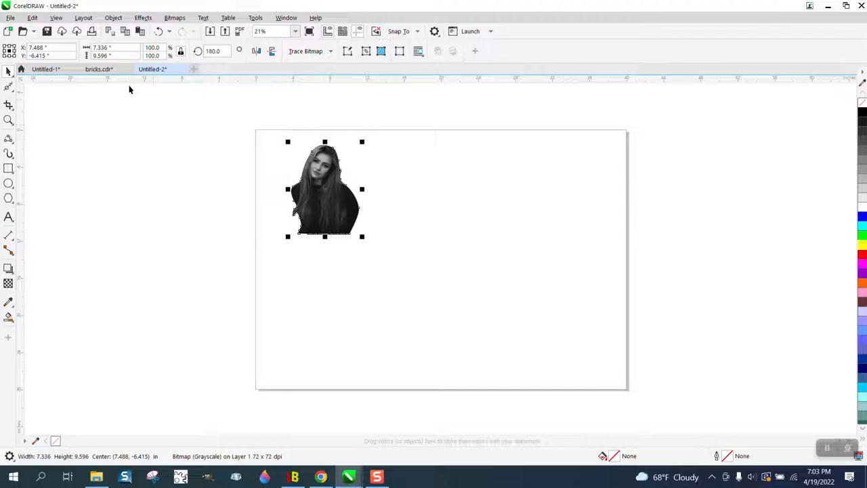
pyautogui.click(11, 18)
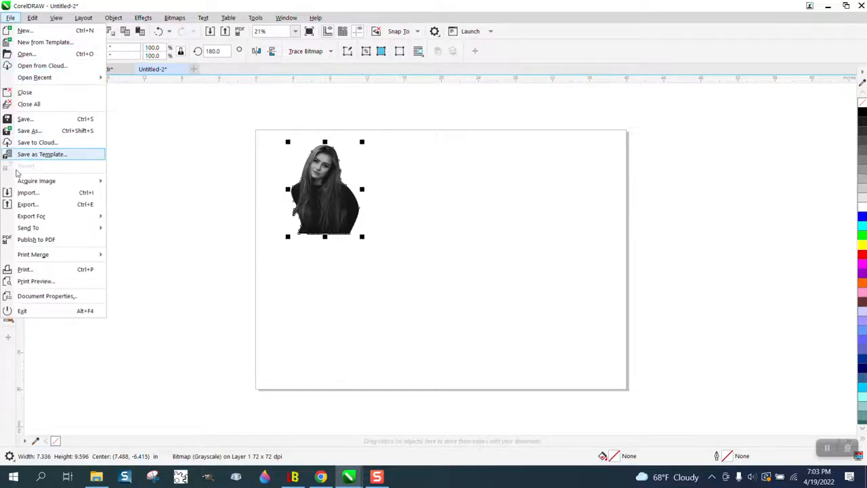
pyautogui.click(27, 204)
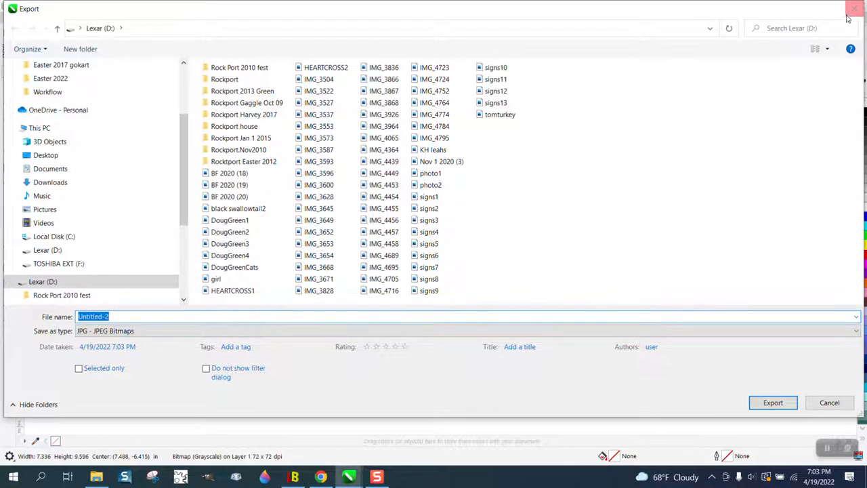
pyautogui.click(773, 402)
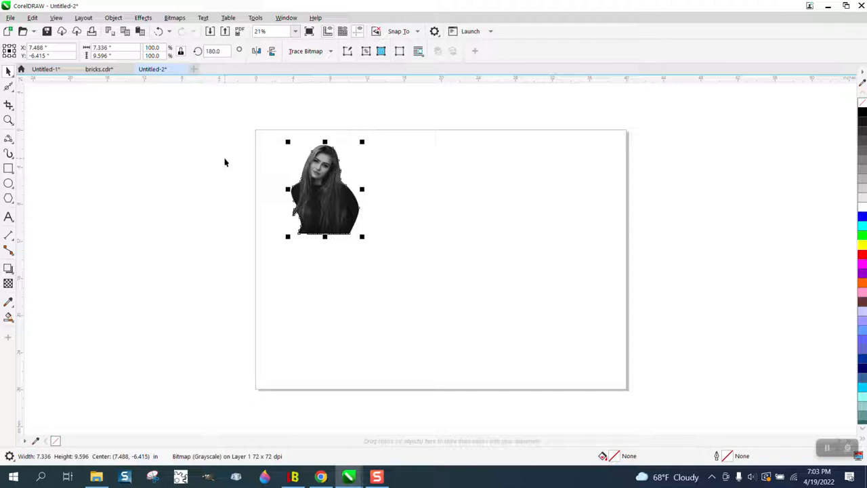
pyautogui.moveTo(276, 176)
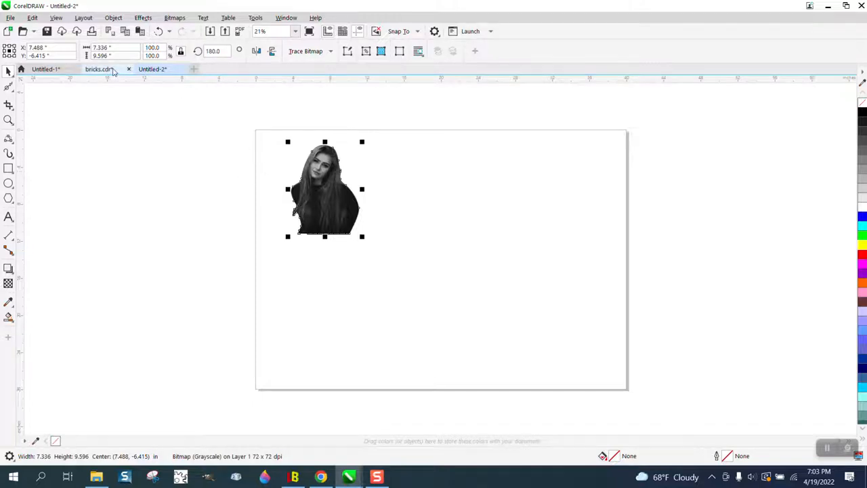
# Return to the Untitled-1 document and zoom in on the engravings and outline
pyautogui.click(45, 69)
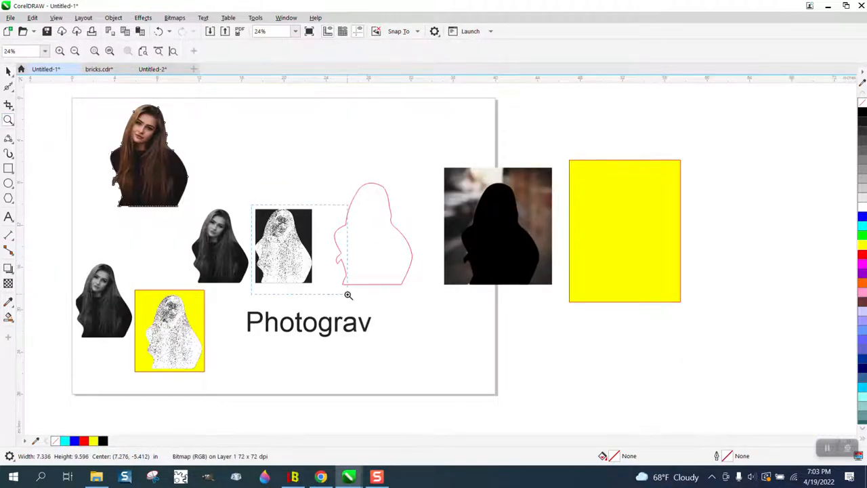
pyautogui.click(350, 296)
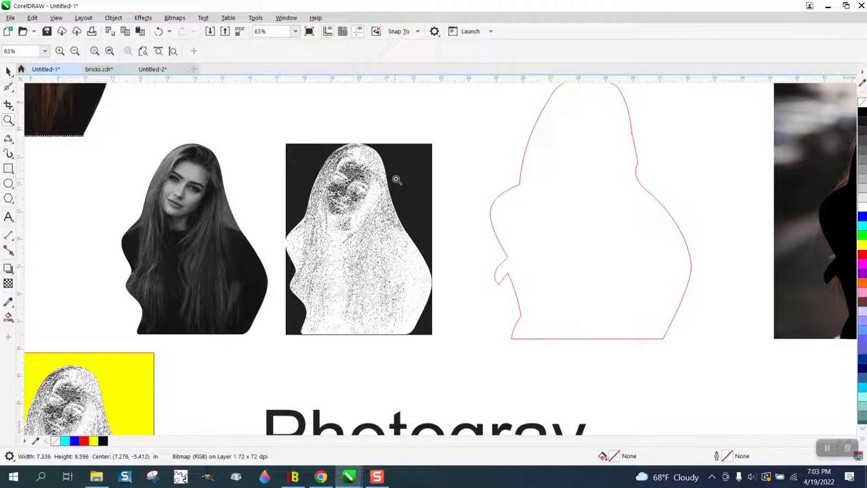
pyautogui.moveTo(409, 153)
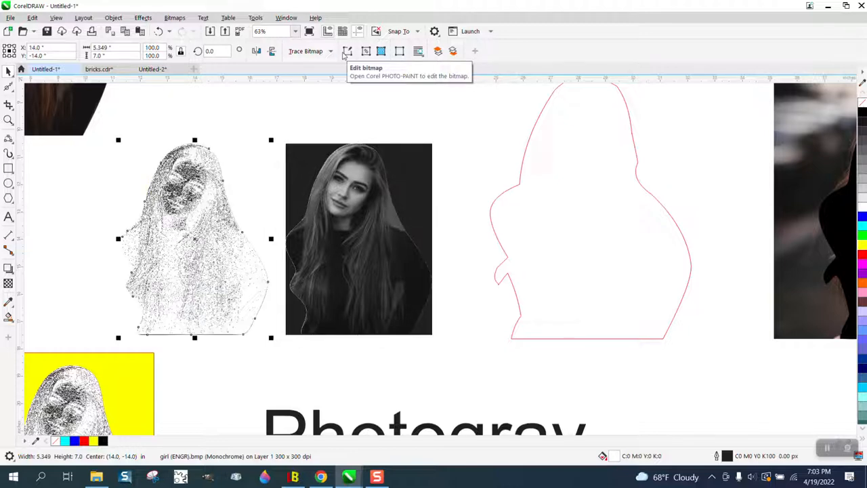
pyautogui.moveTo(368, 198)
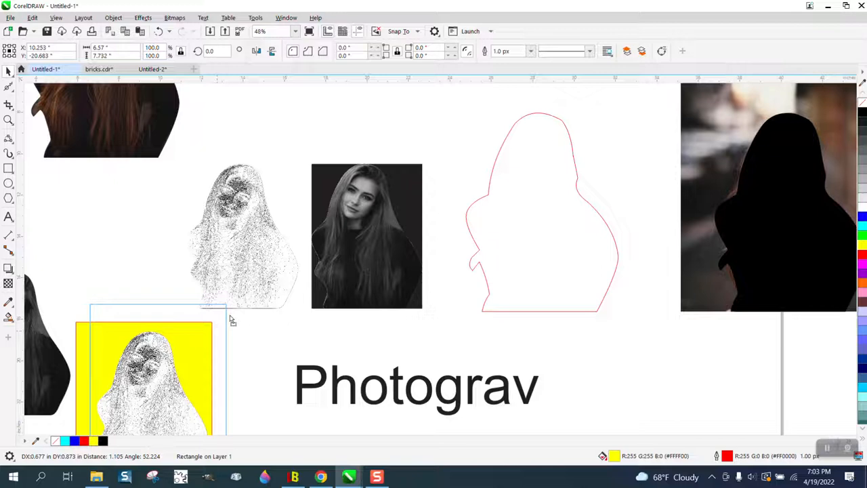
# Slide the yellow rectangle under the new engraving to confirm it shows no background
pyautogui.moveTo(149, 377); pyautogui.dragTo(241, 237)
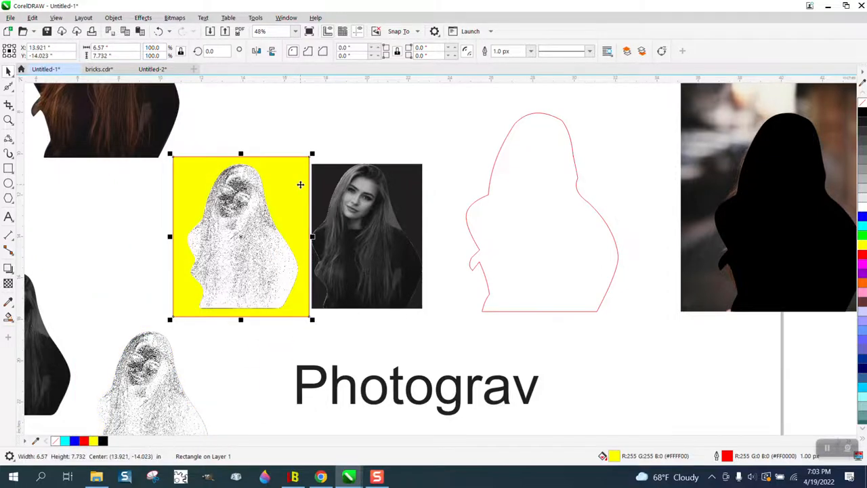
pyautogui.scroll(-3)
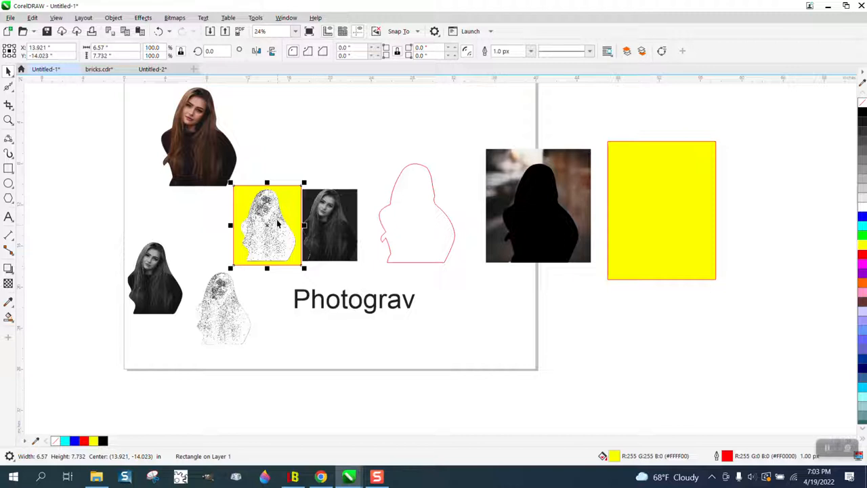
pyautogui.moveTo(269, 203)
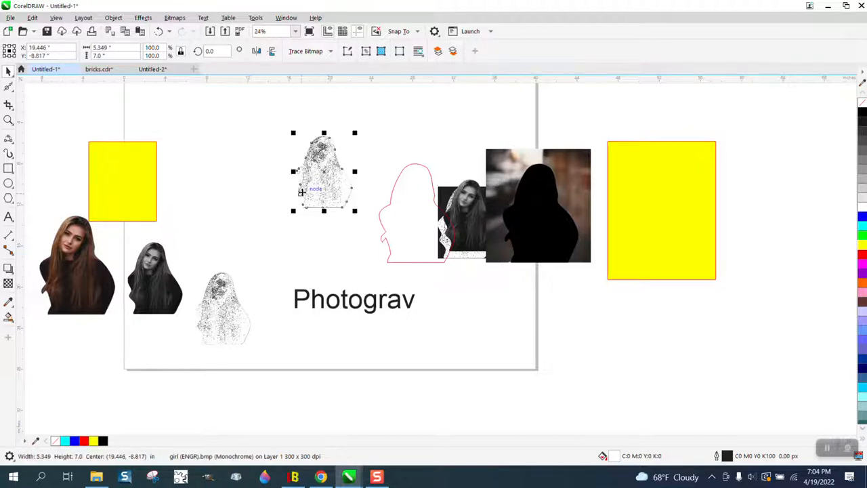
# Select the grayscale cutout photo sitting beside the pink silhouette outline
pyautogui.click(114, 17)
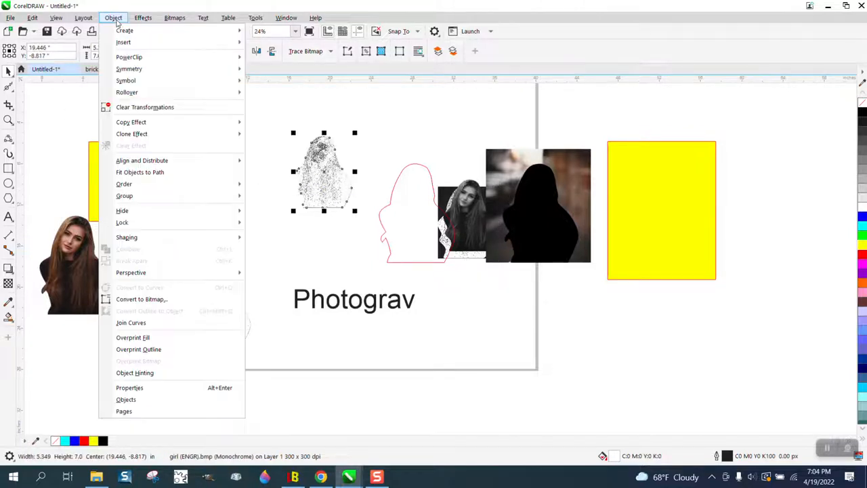
pyautogui.moveTo(124, 195)
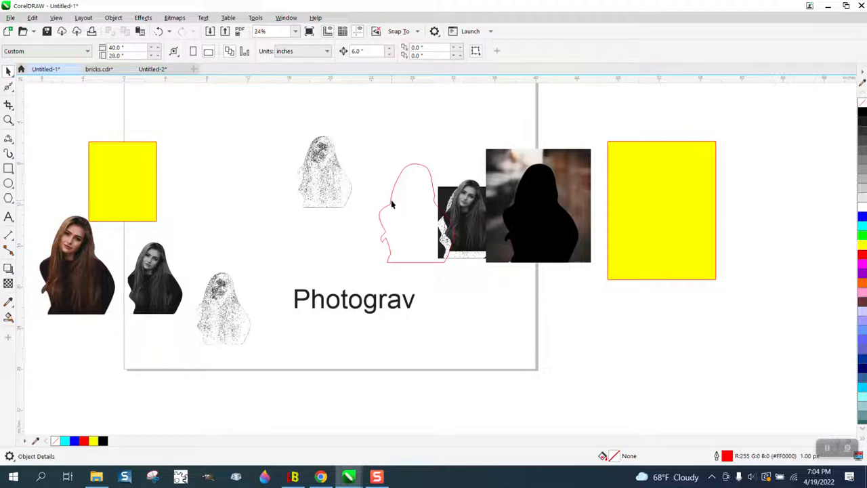
pyautogui.click(407, 197)
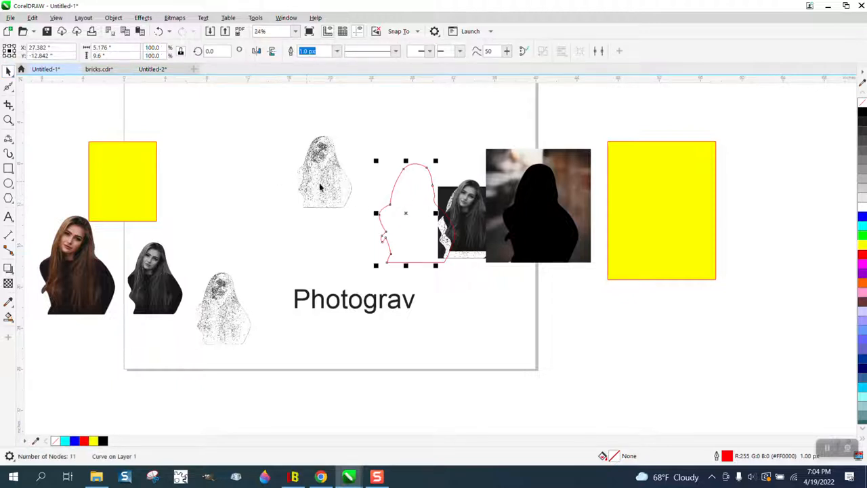
pyautogui.moveTo(406, 209)
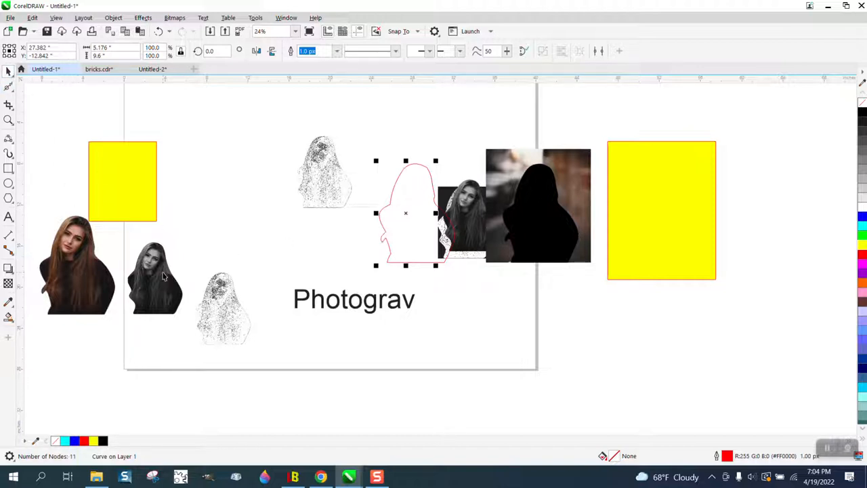
pyautogui.click(323, 171)
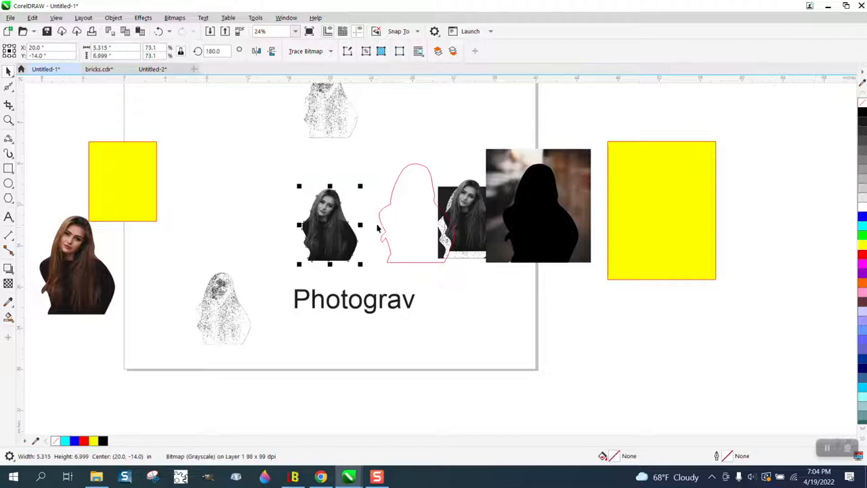
# Convert the grayscale cutout to a 300 dpi bitmap via Object > Convert to Bitmap
pyautogui.click(113, 18)
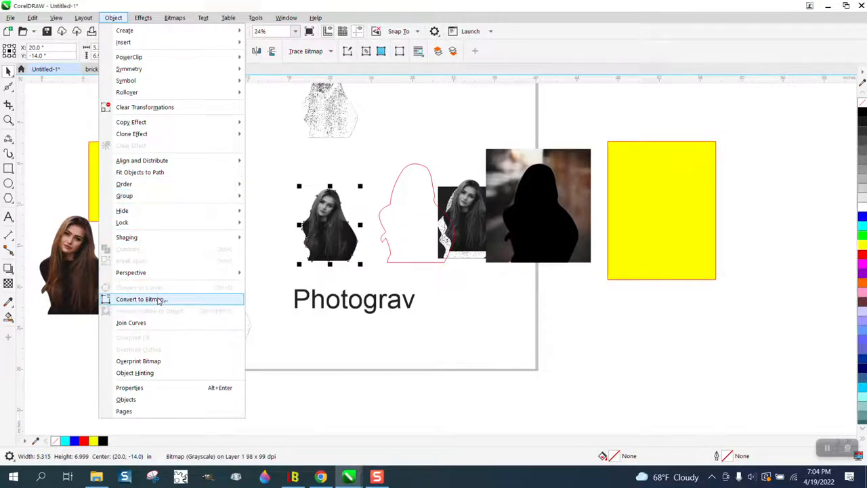
pyautogui.click(141, 300)
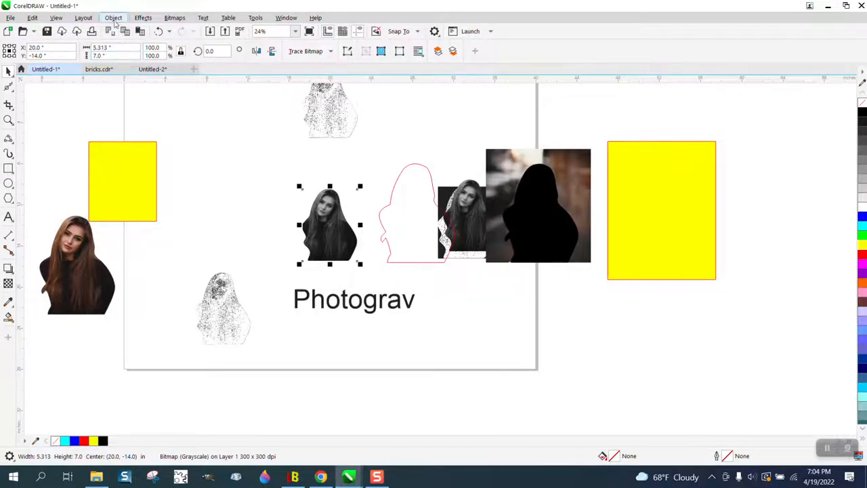
pyautogui.click(114, 18)
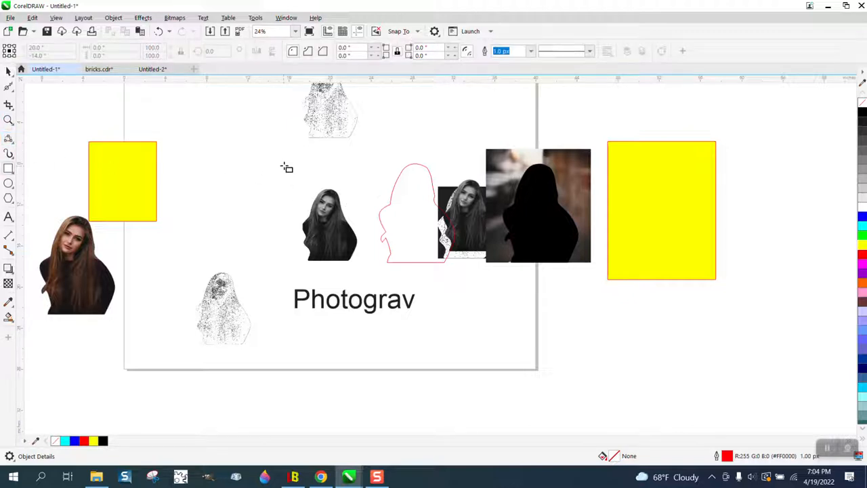
# Delete the grayscale bitmap, centre the silhouette outline on the page and shift the Photograv text right
pyautogui.click(328, 223)
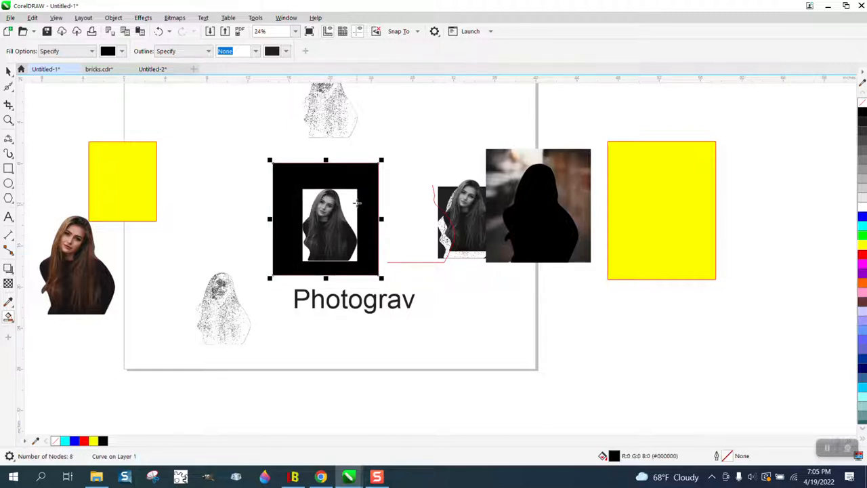
pyautogui.scroll(-3)
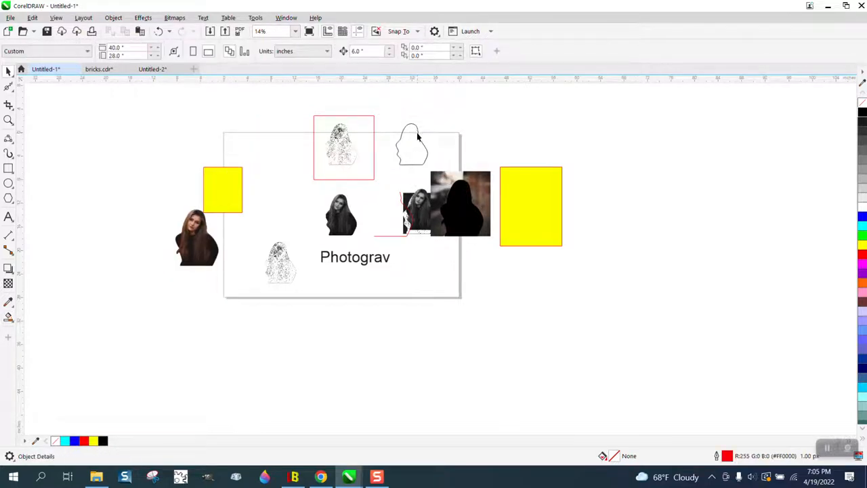
pyautogui.click(340, 214)
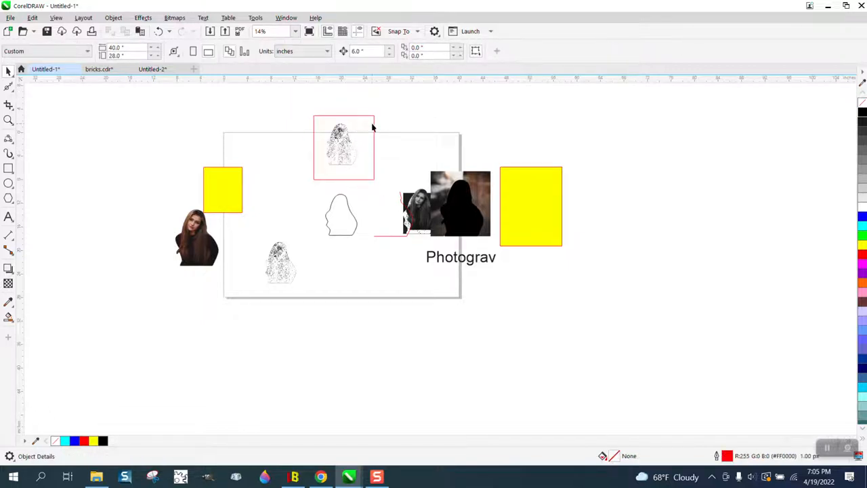
# Move the monochrome Photograv engraving down onto the silhouette outline
pyautogui.click(340, 146)
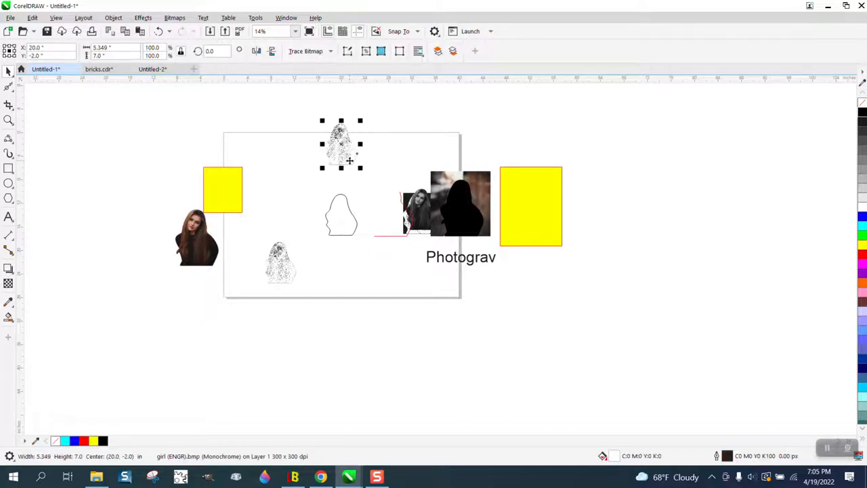
pyautogui.click(342, 144)
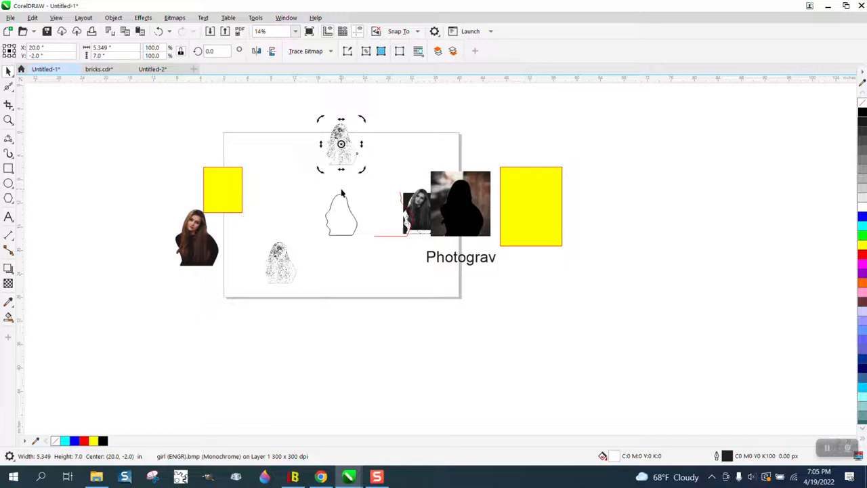
pyautogui.moveTo(342, 144); pyautogui.dragTo(342, 214)
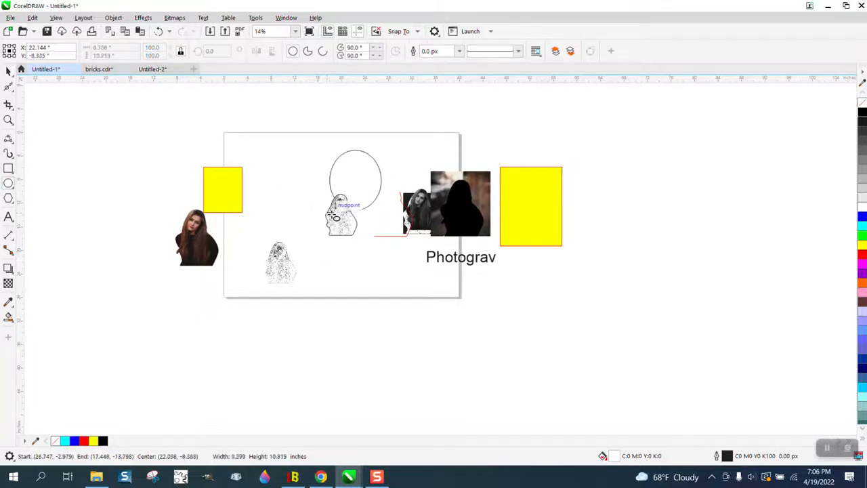
# Draw an oval and enlarge it to enclose the whole engraving
pyautogui.click(342, 214)
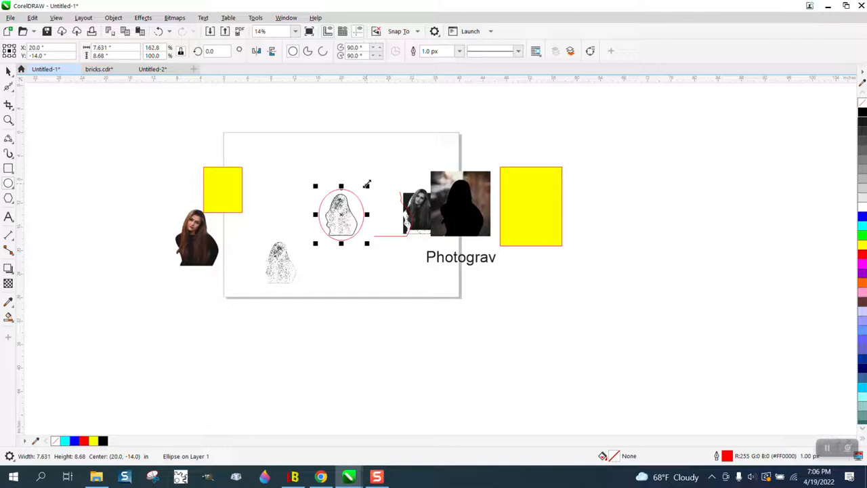
pyautogui.moveTo(366, 184); pyautogui.dragTo(371, 181)
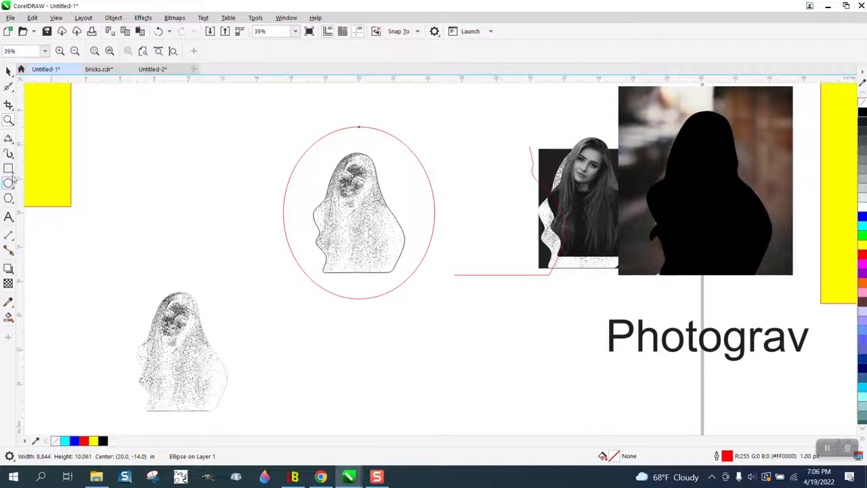
# Add a 2.5-inch rectangle at the oval's base and weld both into one tabbed outline
pyautogui.moveTo(336, 287); pyautogui.dragTo(374, 306)
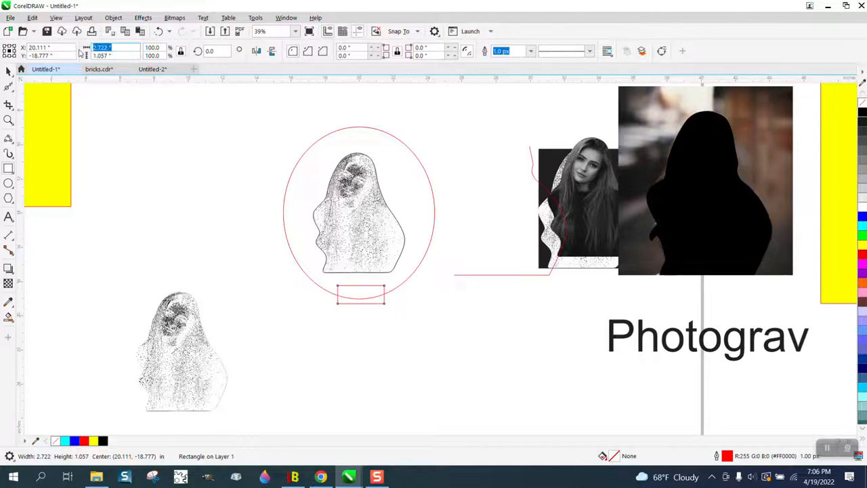
pyautogui.write('2.5')
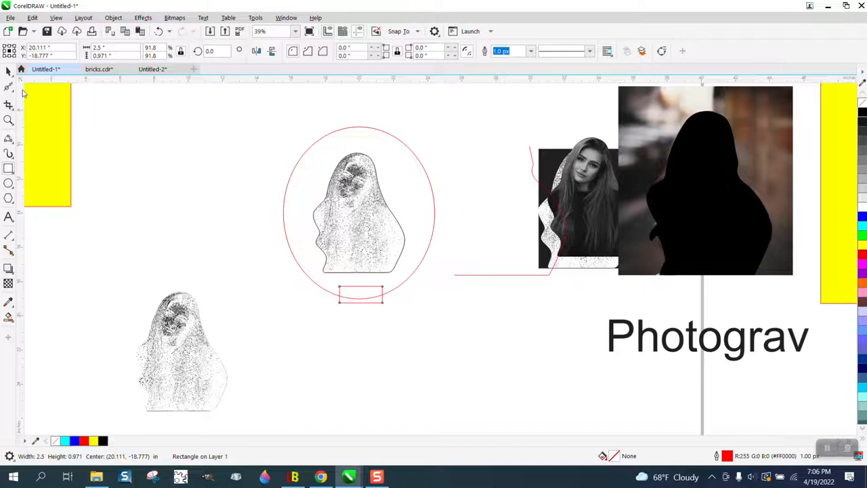
pyautogui.moveTo(360, 293); pyautogui.dragTo(363, 301)
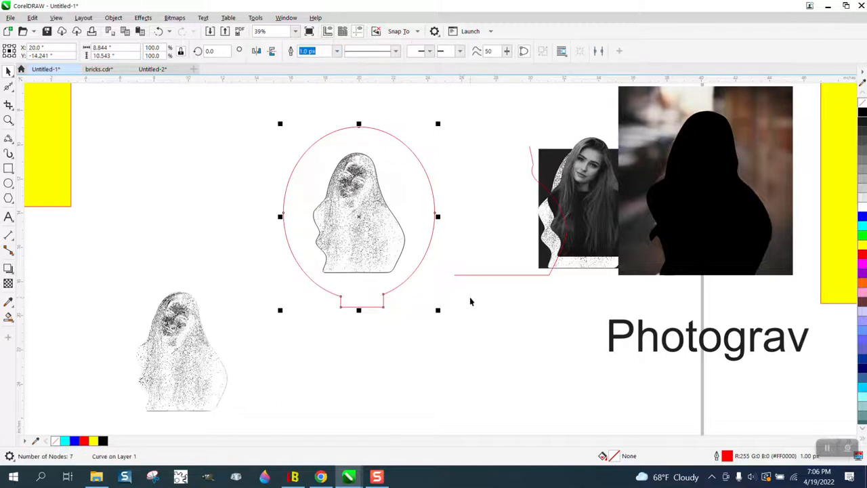
pyautogui.moveTo(429, 210)
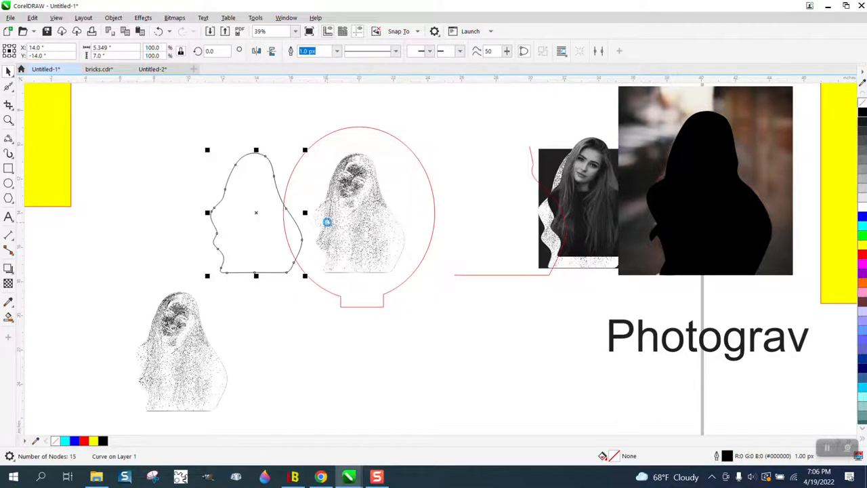
# Drag the silhouette outline left out of the oval, leaving the engraving alone inside the tabbed shape
pyautogui.moveTo(256, 213); pyautogui.dragTo(153, 213)
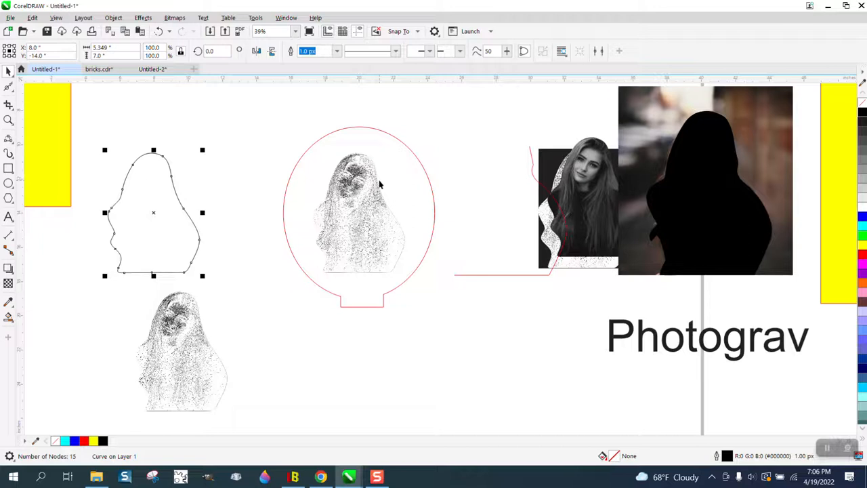
pyautogui.moveTo(360, 312)
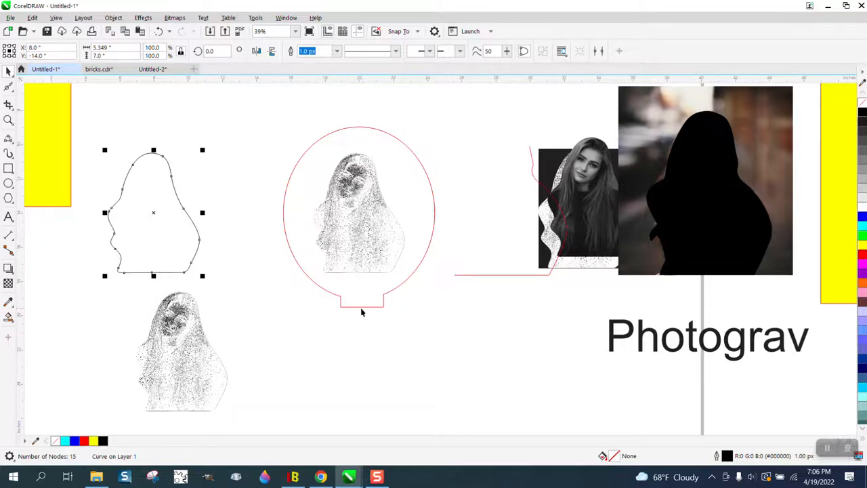
pyautogui.moveTo(371, 200)
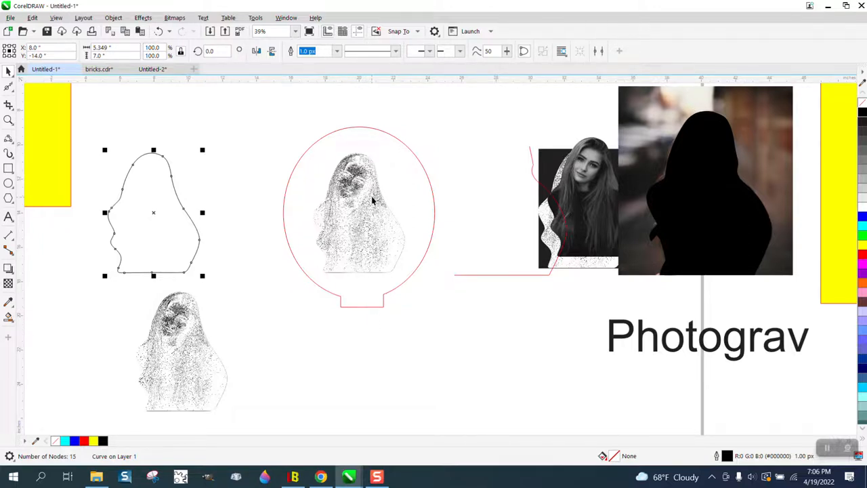
pyautogui.moveTo(441, 184)
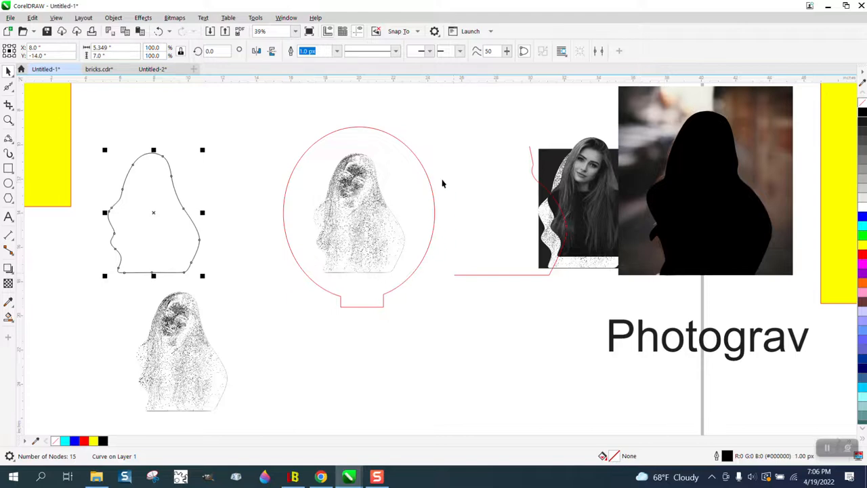
pyautogui.moveTo(49, 147)
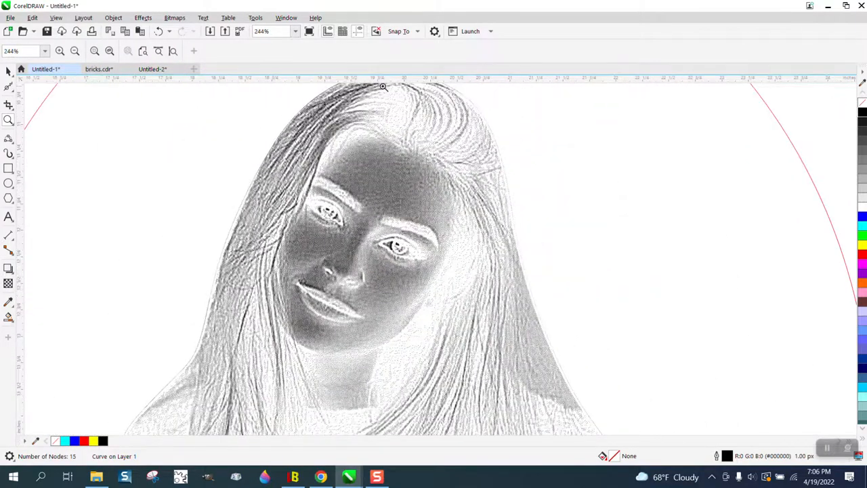
pyautogui.click(382, 87)
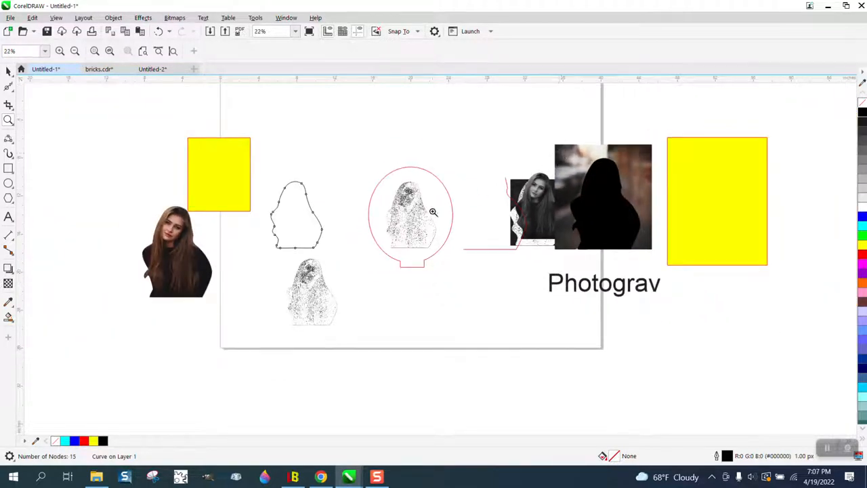
pyautogui.moveTo(360, 236)
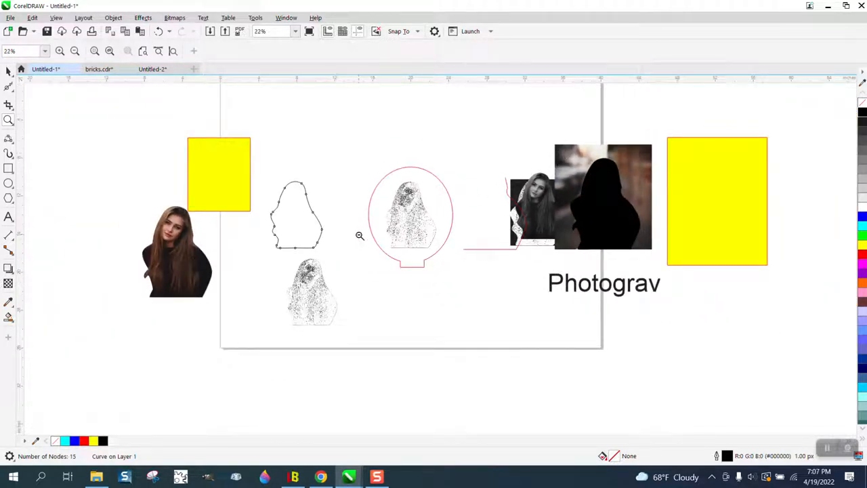